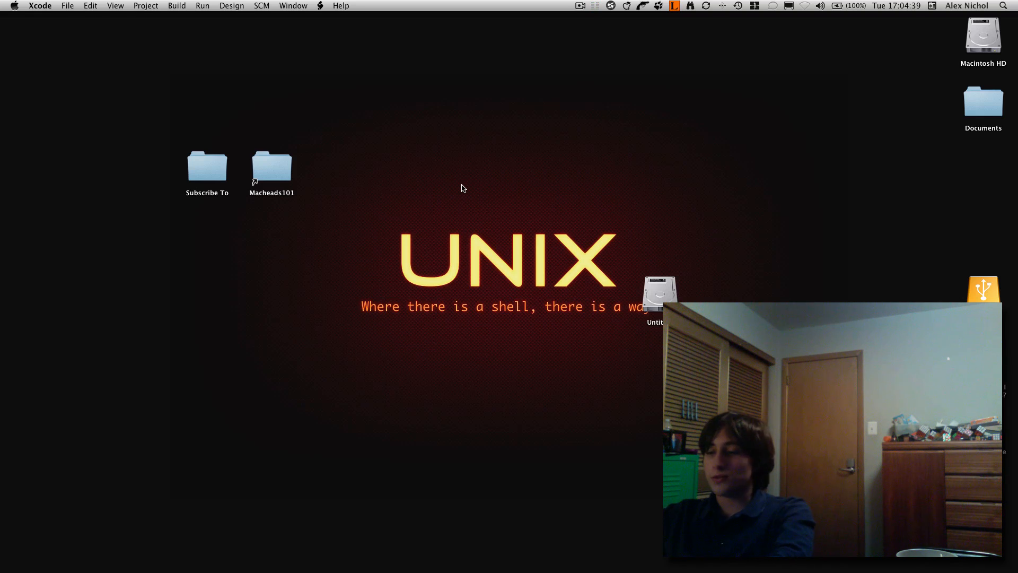
# Step: Create the view-based iPhone application SimpleDragging and save it to the Desktop
pyautogui.click(67, 7)
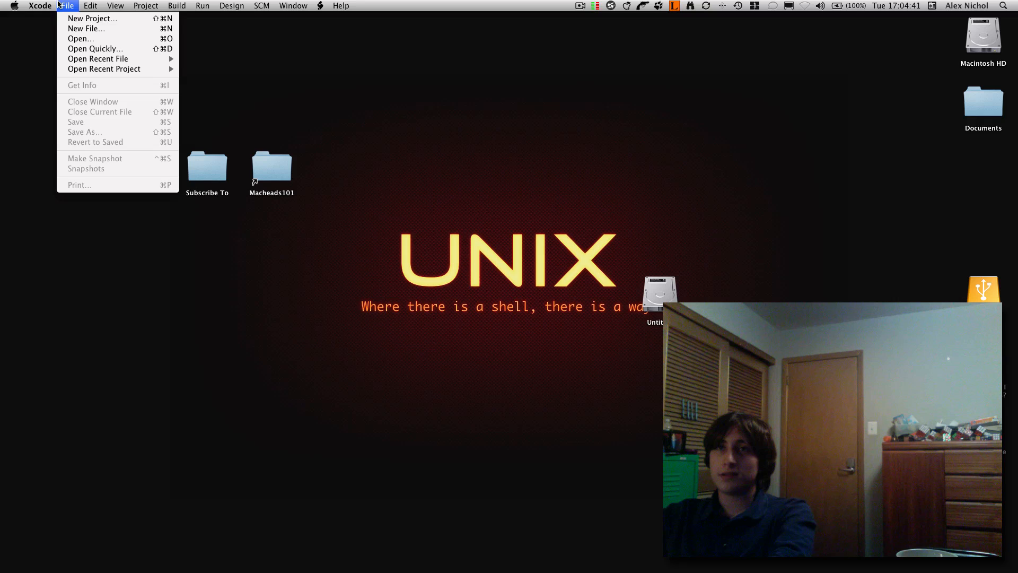
pyautogui.click(92, 18)
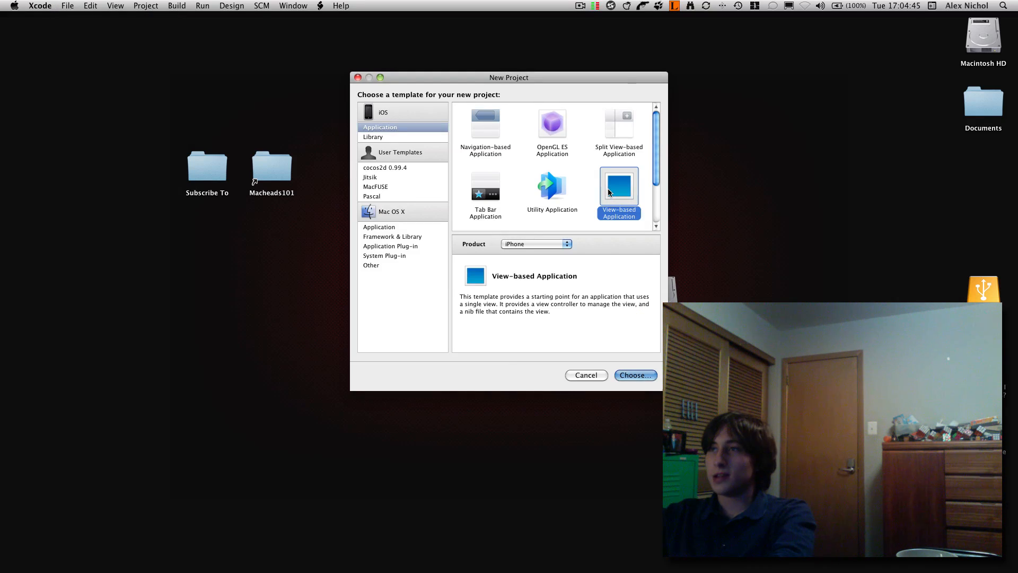
pyautogui.click(634, 374)
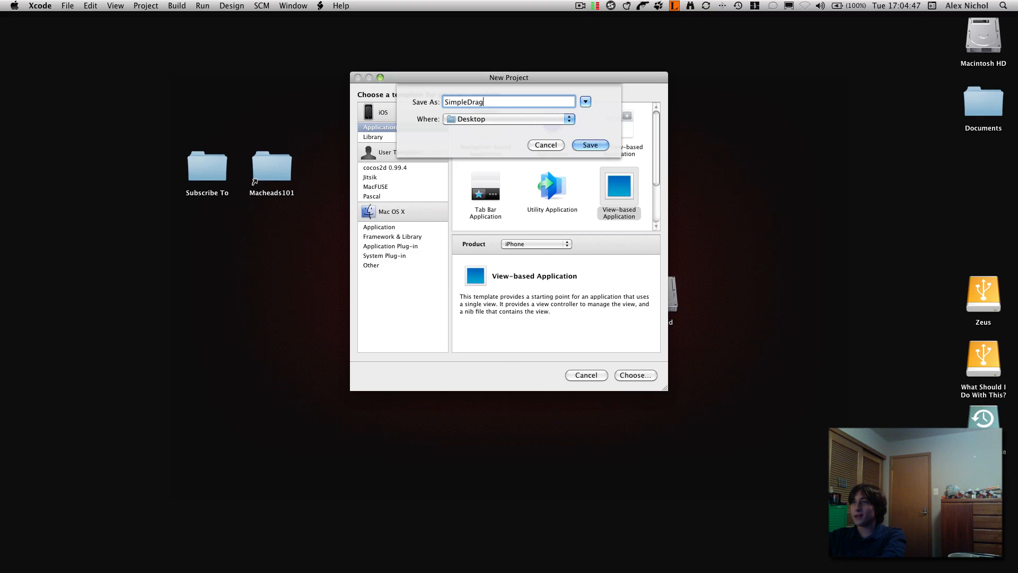
pyautogui.click(589, 145)
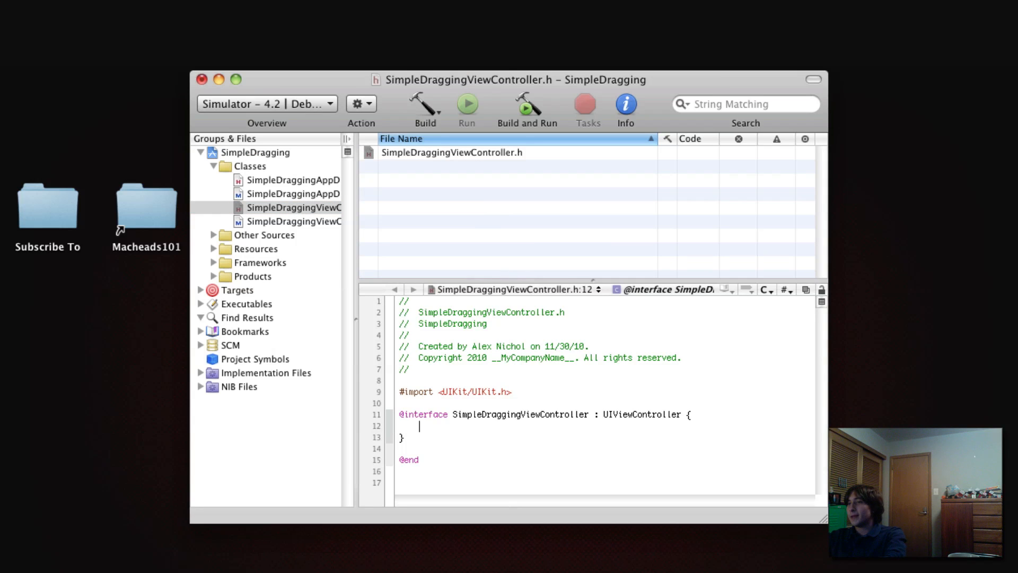
# Step: Declare 'IBOutlet UIView * myView;' in SimpleDraggingViewController.h and open the view's xib
pyautogui.write('IBOutlet UIView')
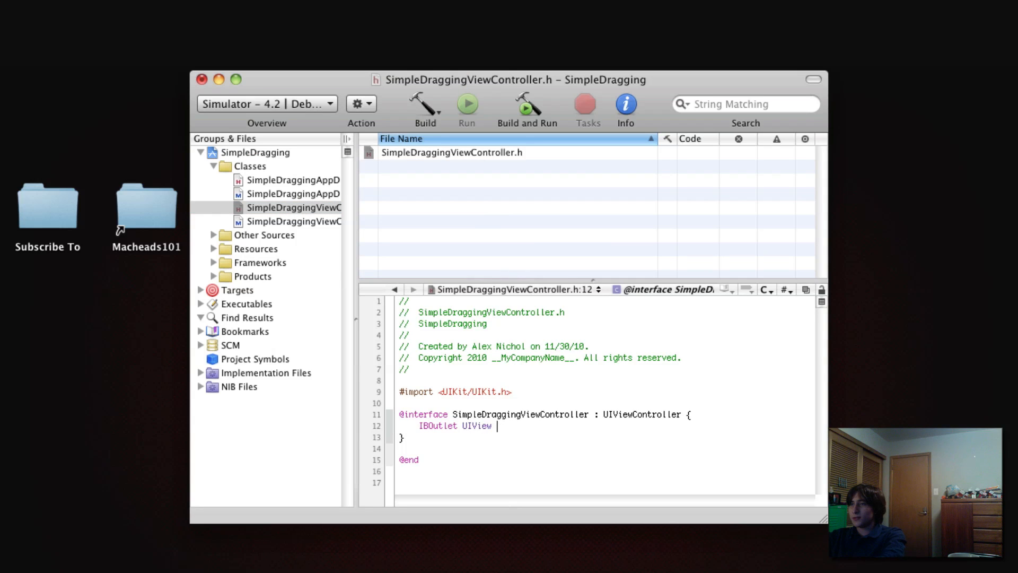
pyautogui.write('* myView;')
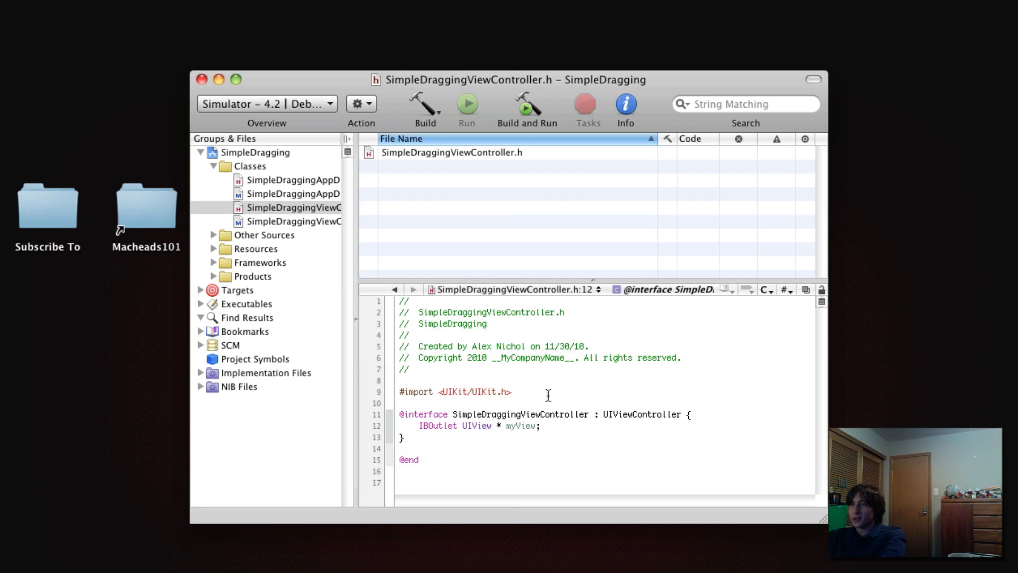
pyautogui.click(213, 248)
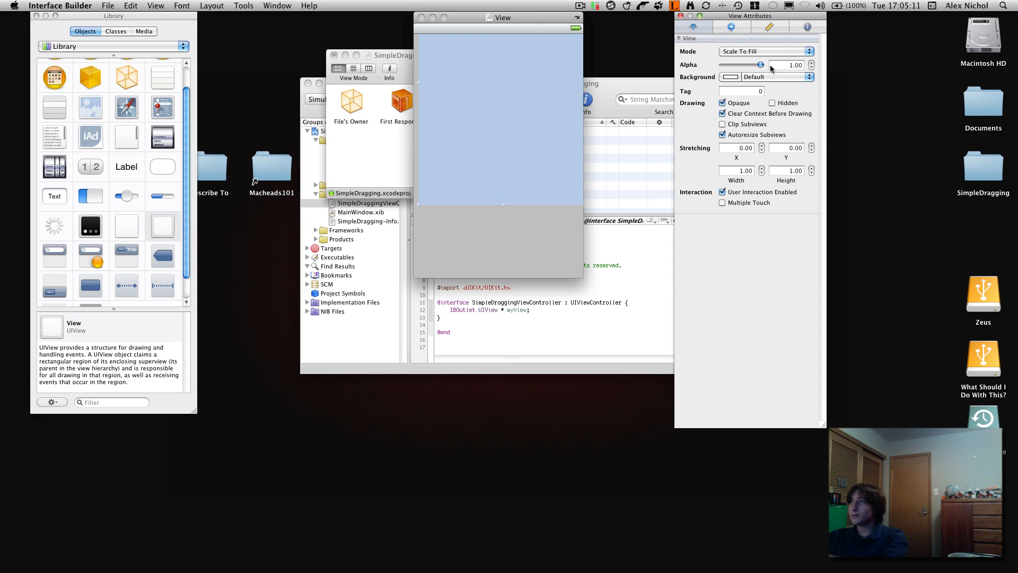
# Step: Set the view's width to 100 in the Size inspector
pyautogui.click(770, 26)
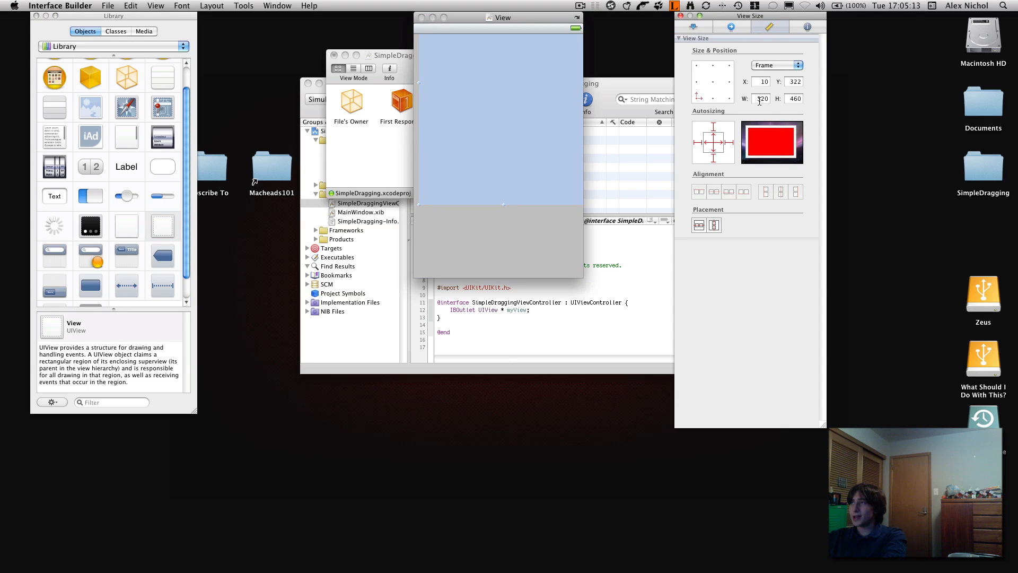
pyautogui.write('100')
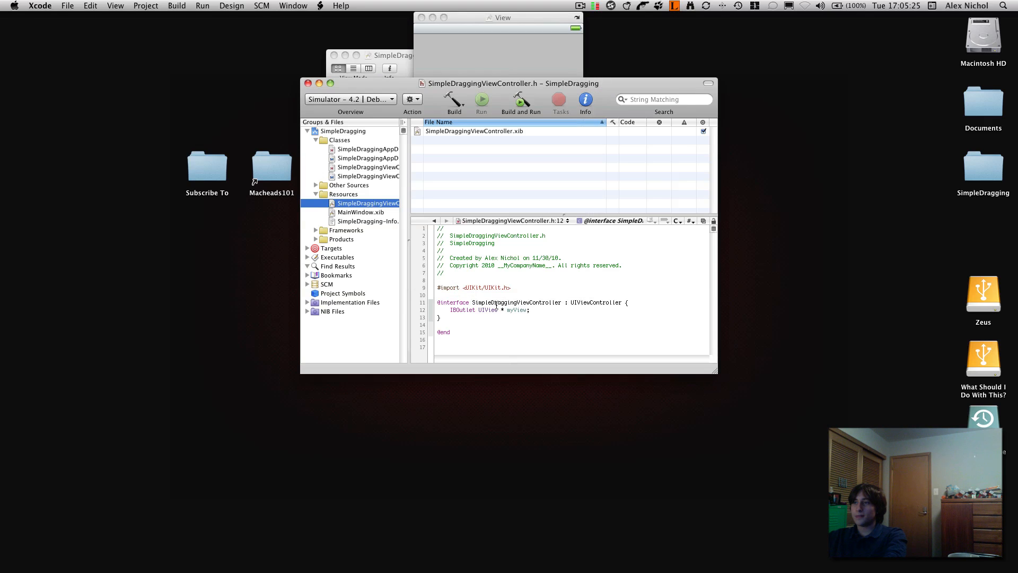
pyautogui.moveTo(369, 185)
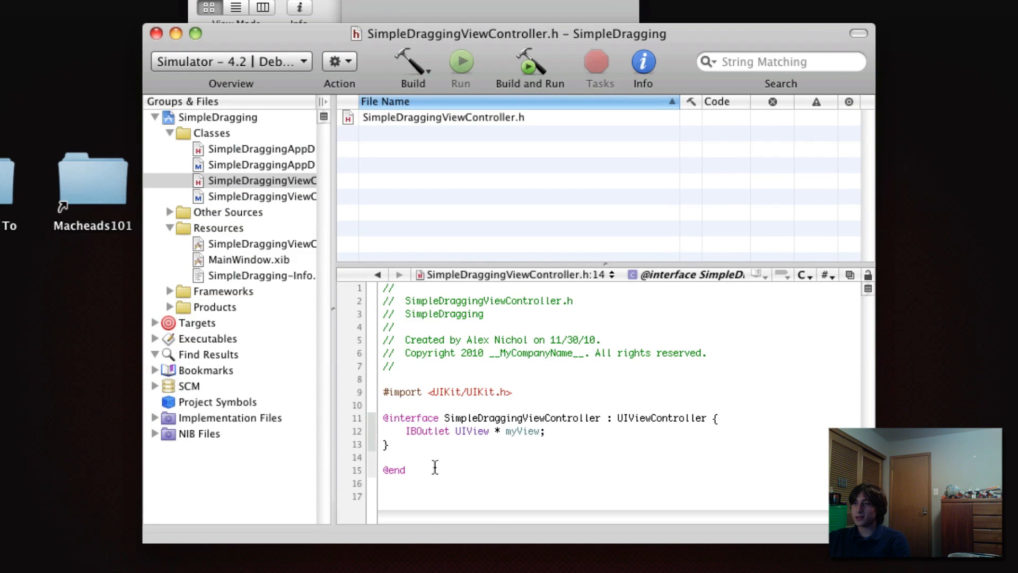
# Step: Write a touchesMoved:withEvent: handler containing NSLog(@"Moved.");
pyautogui.click(263, 196)
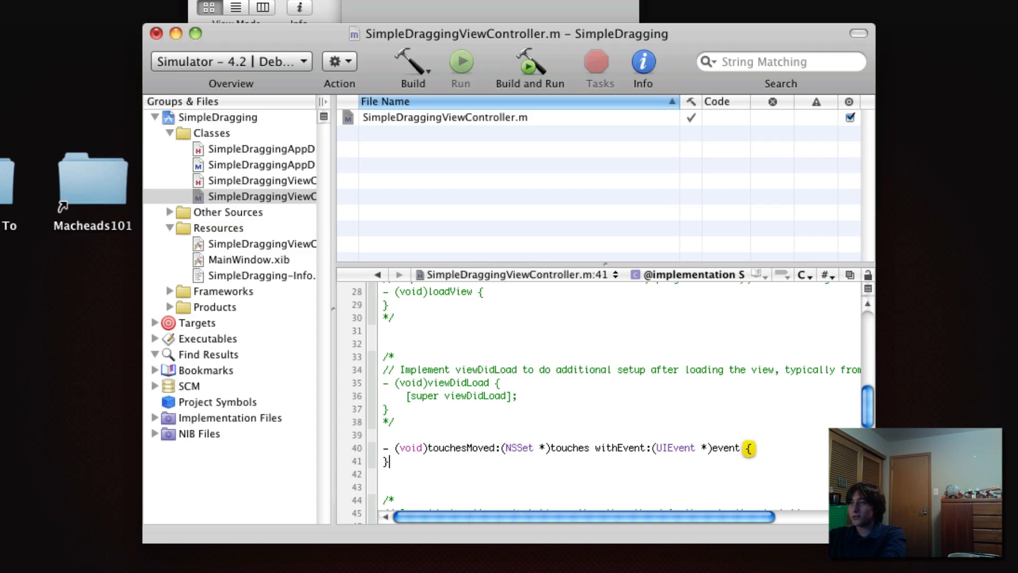
pyautogui.press('return')
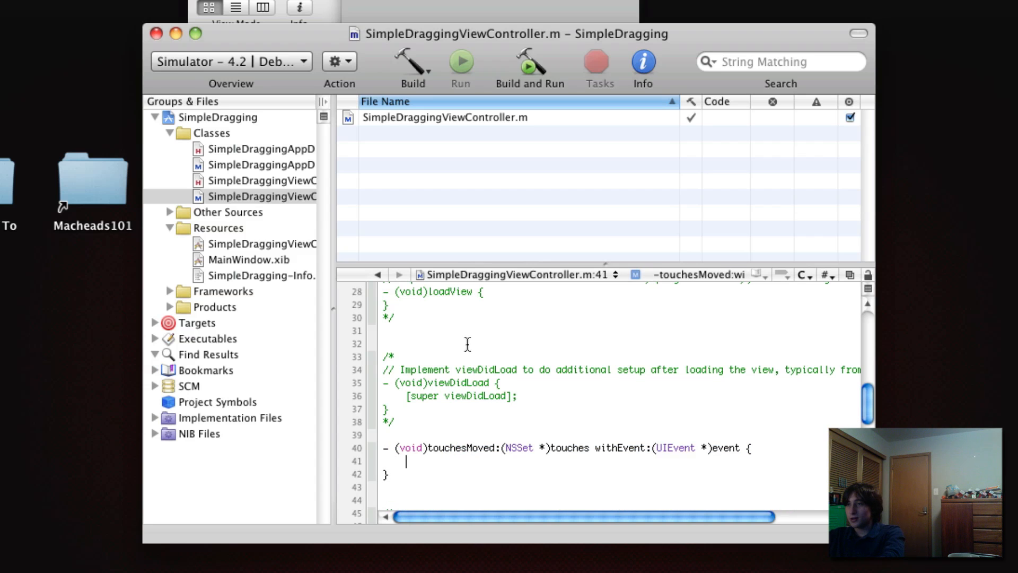
pyautogui.write('NSLog(@')
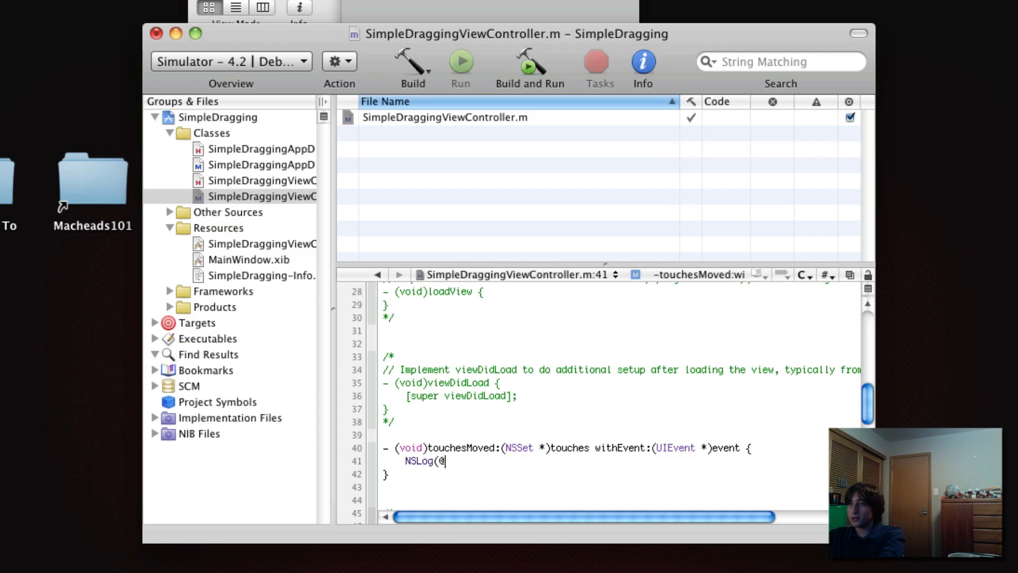
pyautogui.write('"Moved.");')
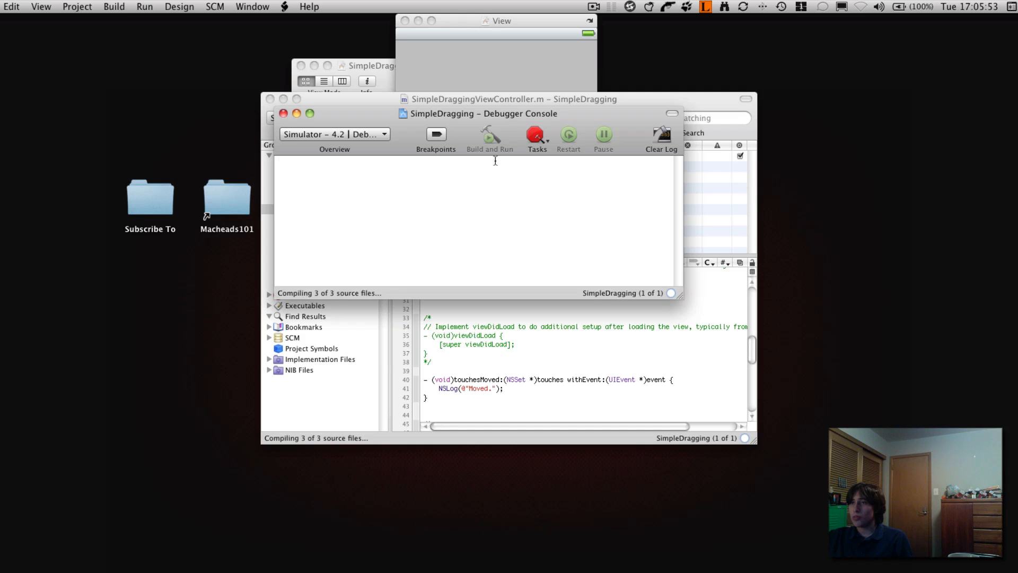
# Step: Build and run SimpleDragging in the iPhone simulator, then stop the session
pyautogui.click(490, 134)
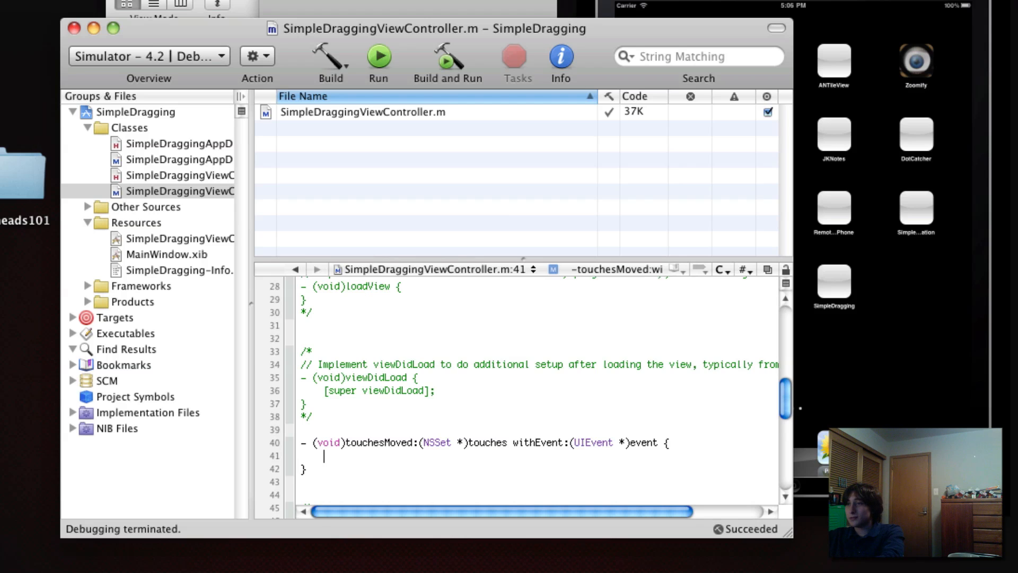
# Step: Declare CGPoint touchPoint as the touch's locationInView:self.view inside touchesMoved
pyautogui.write('CGP')
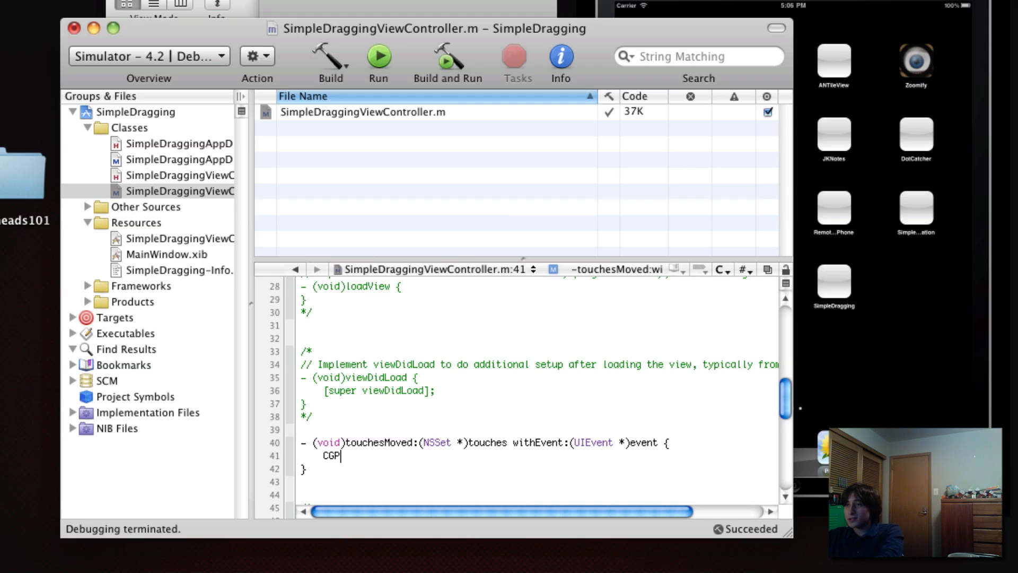
pyautogui.write('oint')
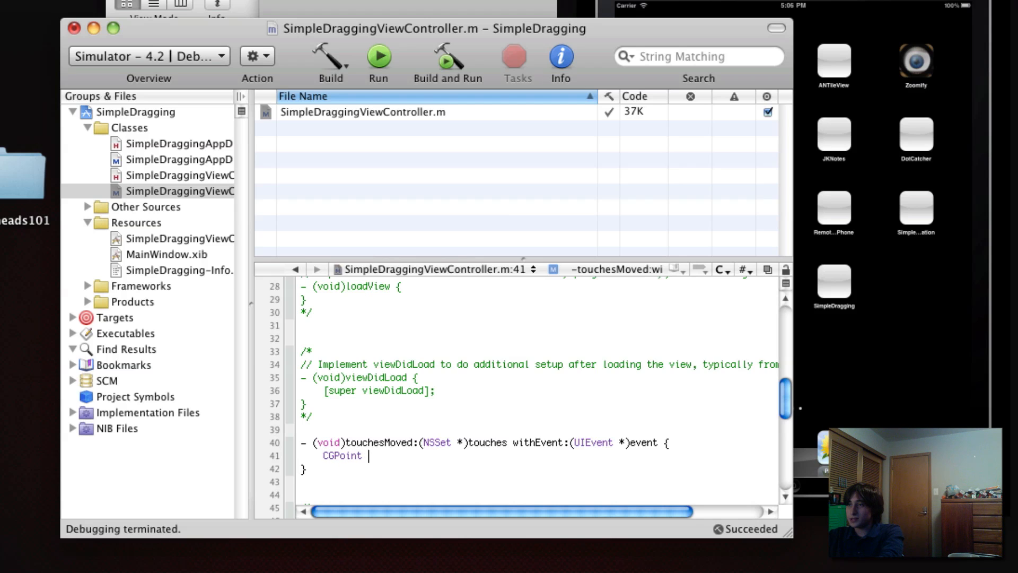
pyautogui.write('touche')
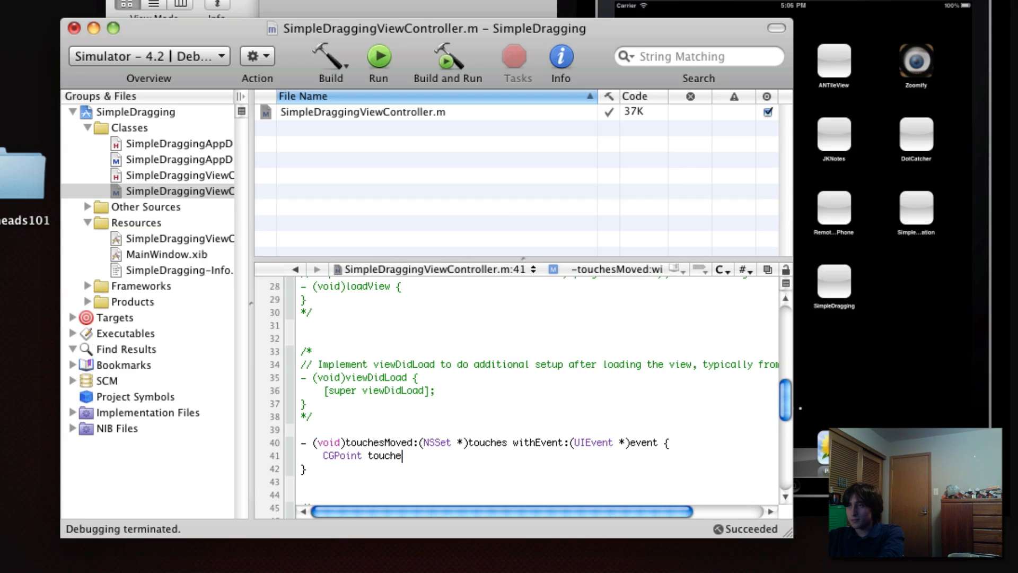
pyautogui.write('Point = [[touches anyObject')
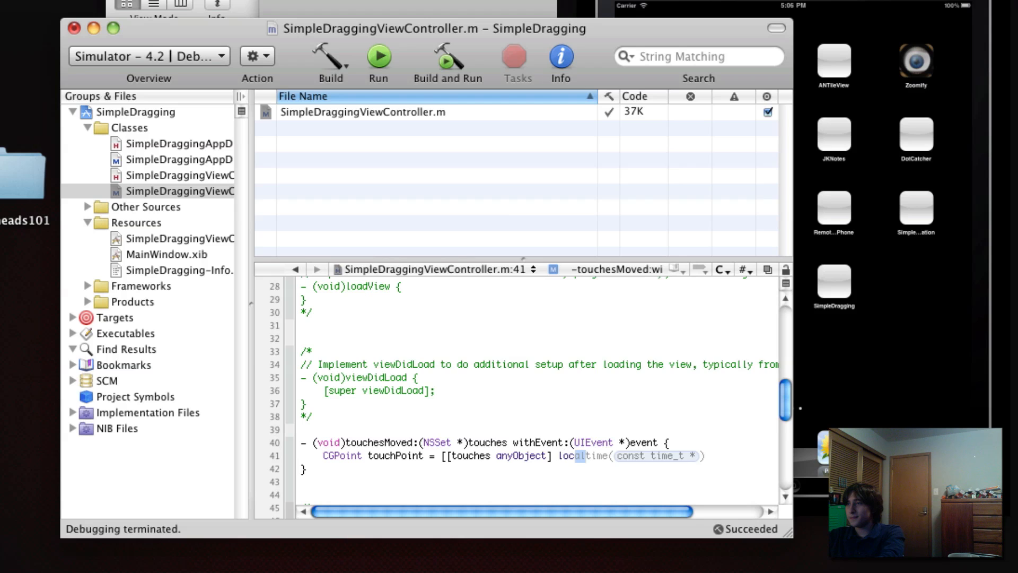
pyautogui.write('locationInView:s')
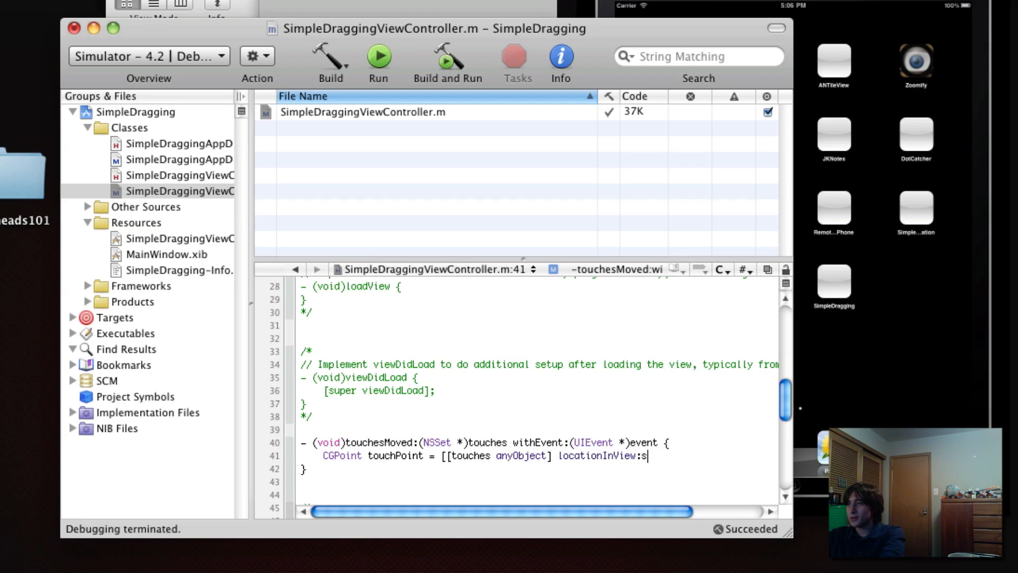
pyautogui.write('elf.view];')
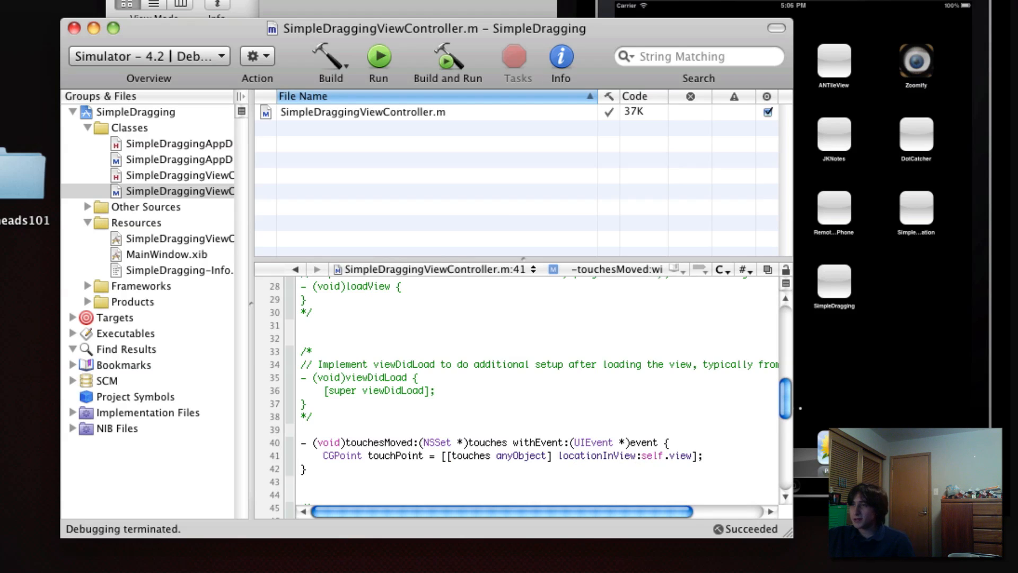
# Step: Review the touch-point line, then add [myView setCenter:touchPoint]; below it
pyautogui.doubleClick(488, 442)
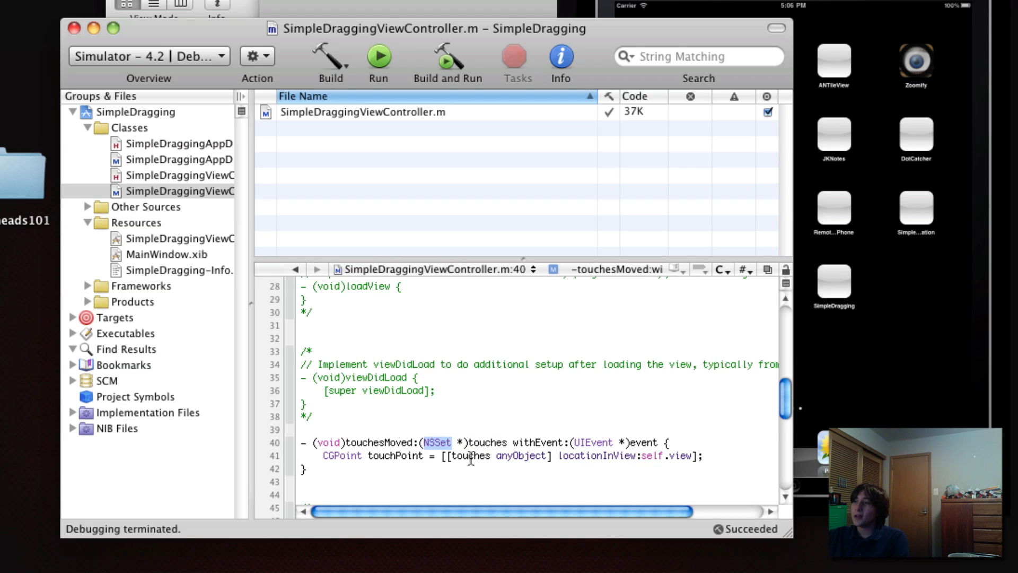
pyautogui.doubleClick(471, 455)
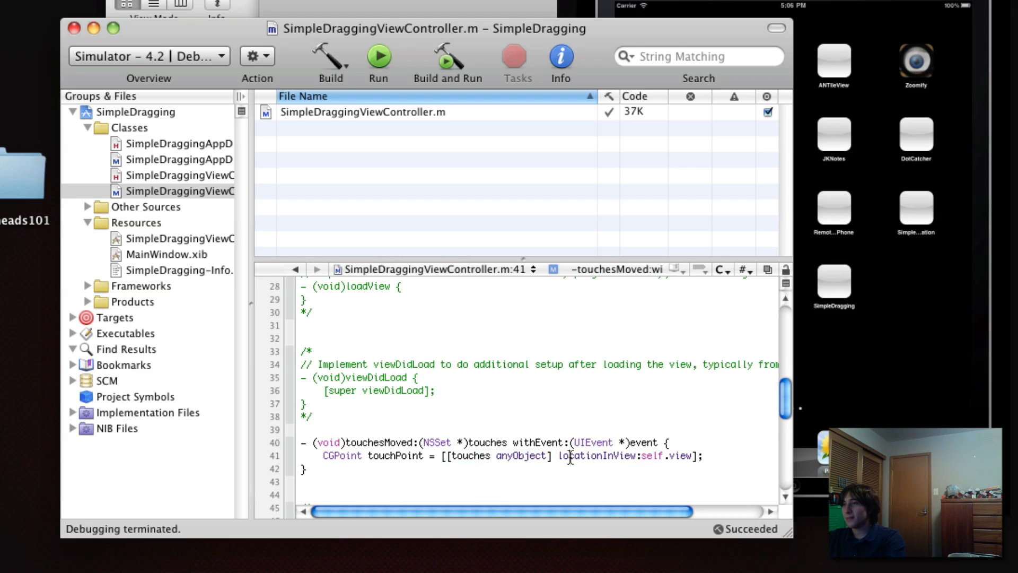
pyautogui.doubleClick(596, 455)
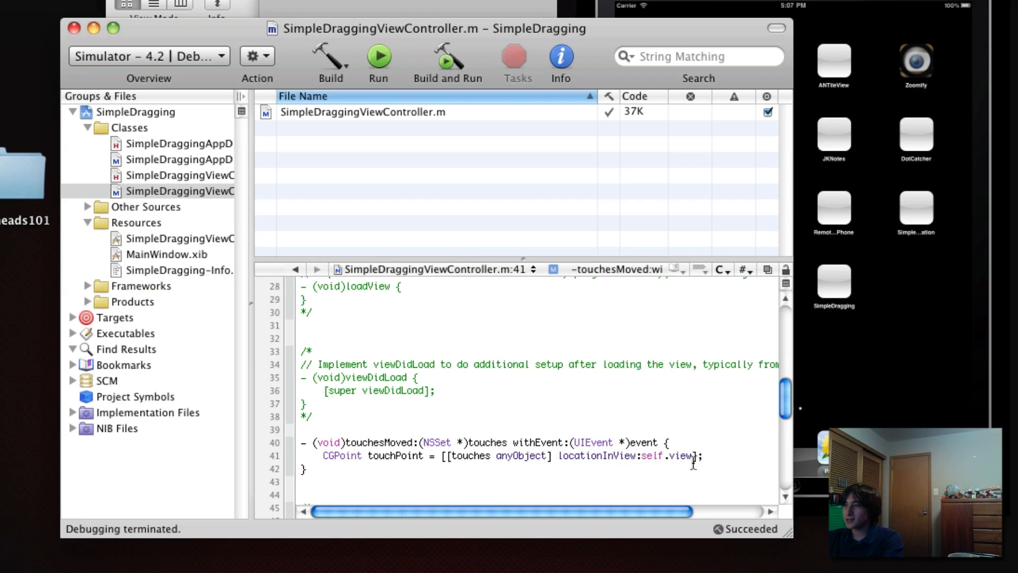
pyautogui.doubleClick(666, 455)
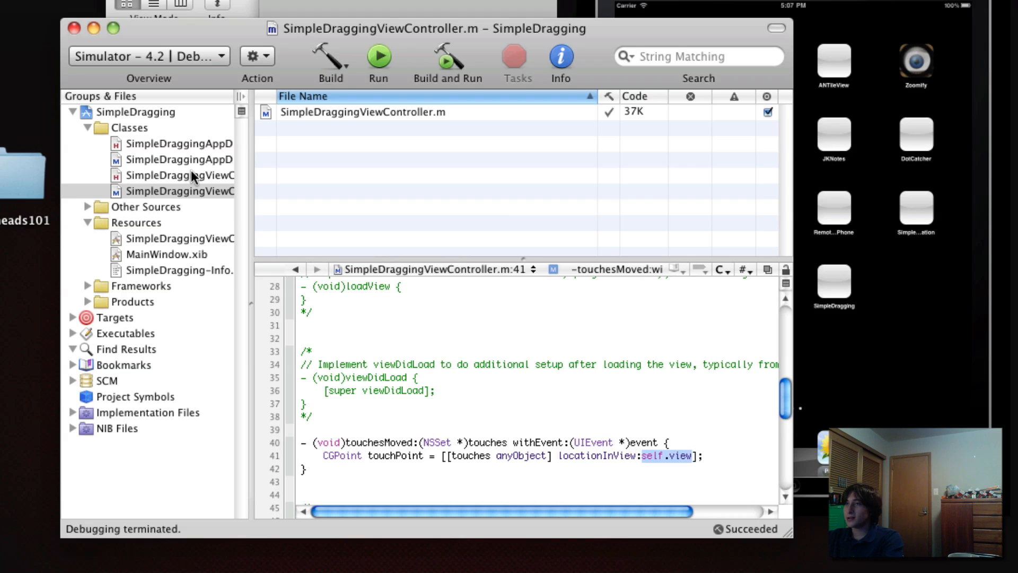
pyautogui.click(698, 455)
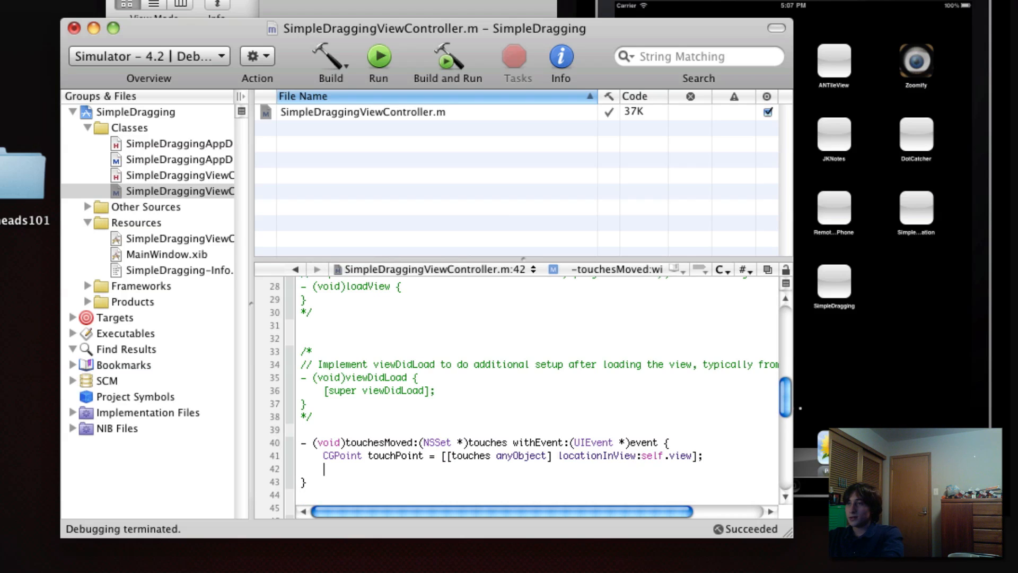
pyautogui.write('[myView setCenter:to')
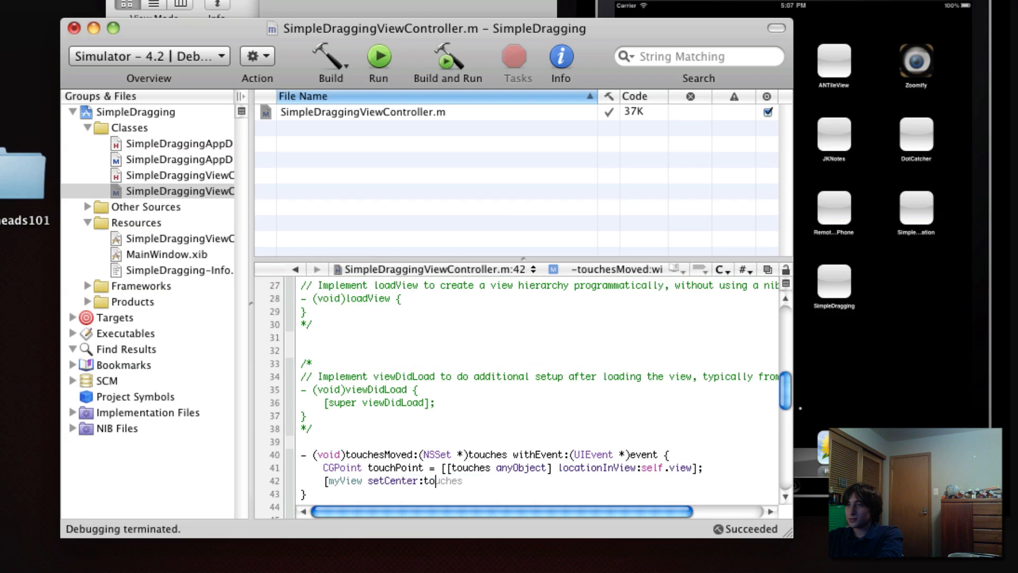
pyautogui.write('uchPoint];')
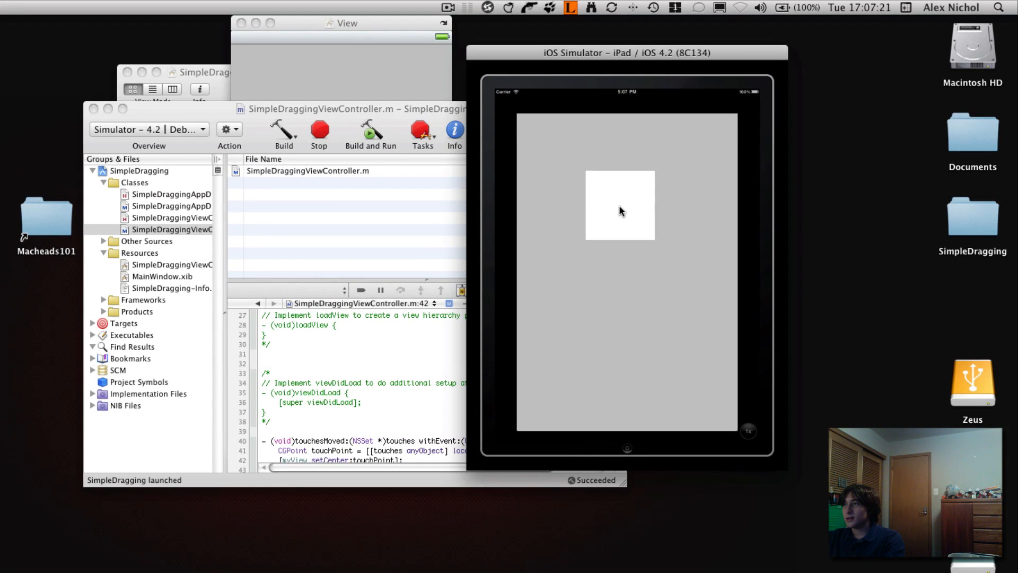
# Step: Drag the white box around the iPad simulator screen repeatedly to confirm it follows the touch
pyautogui.moveTo(620, 209); pyautogui.dragTo(664, 297)
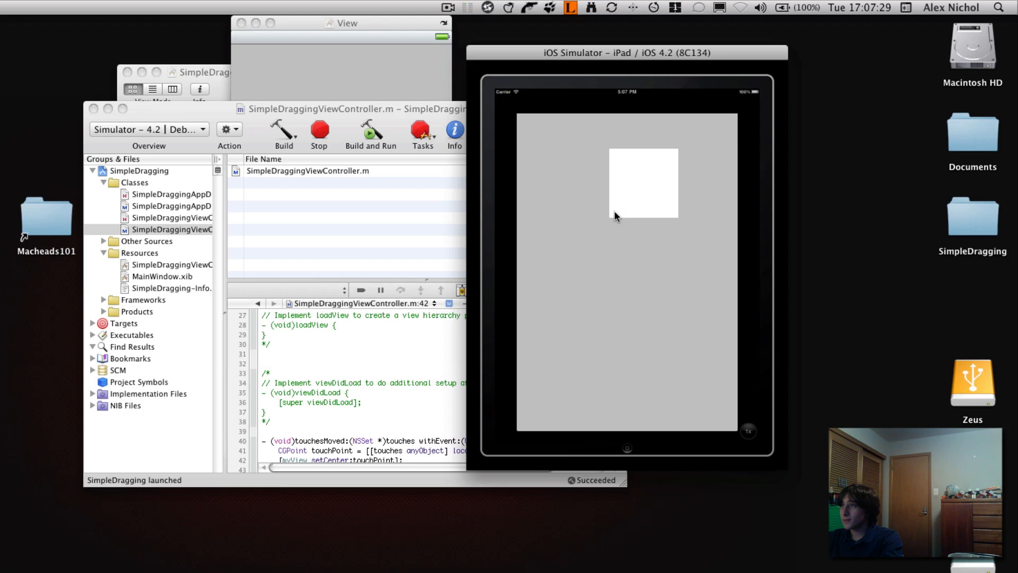
pyautogui.moveTo(643, 181); pyautogui.dragTo(612, 214)
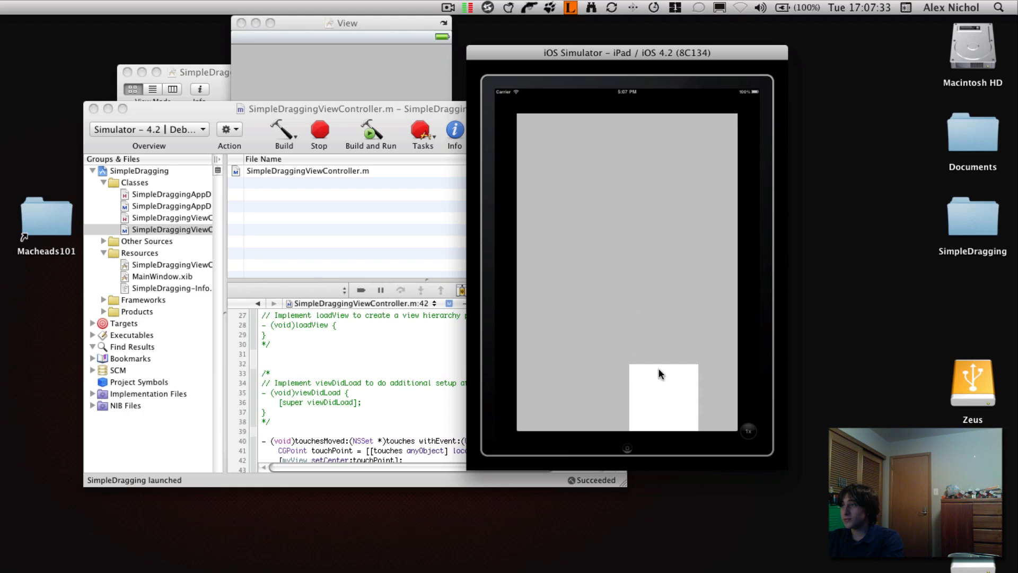
pyautogui.moveTo(662, 373); pyautogui.dragTo(609, 255)
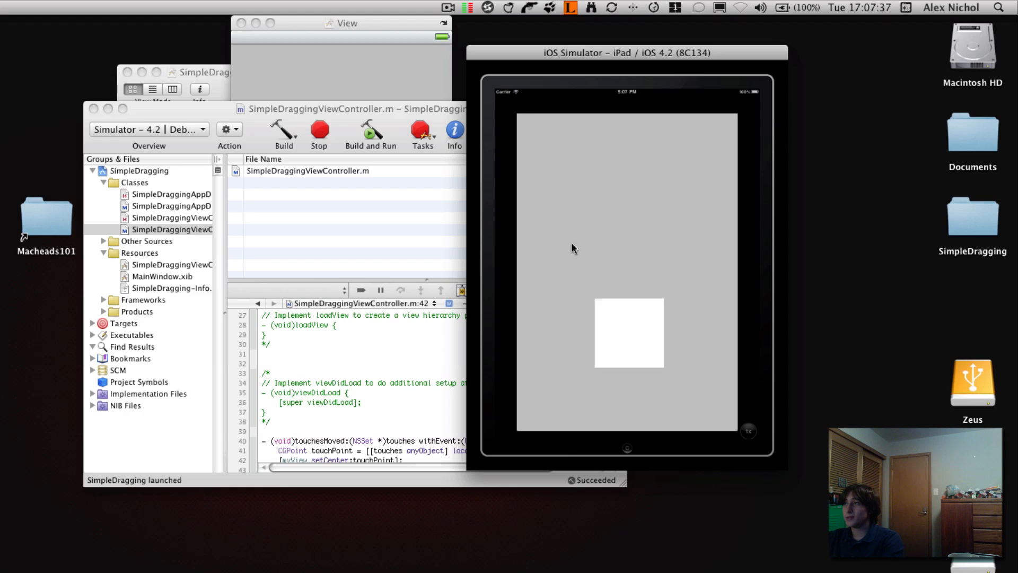
pyautogui.moveTo(629, 332); pyautogui.dragTo(637, 259)
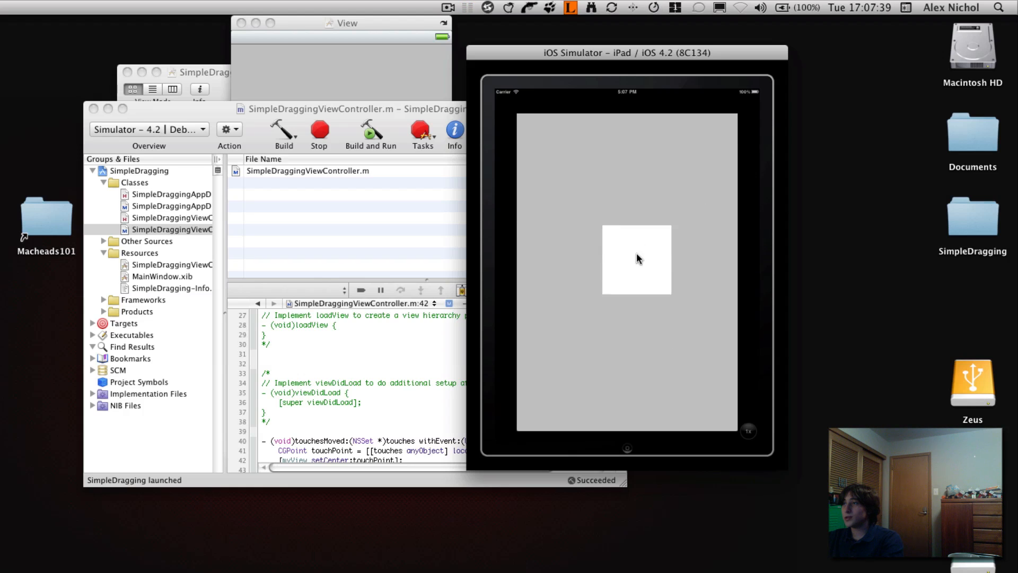
pyautogui.moveTo(637, 259); pyautogui.dragTo(628, 269)
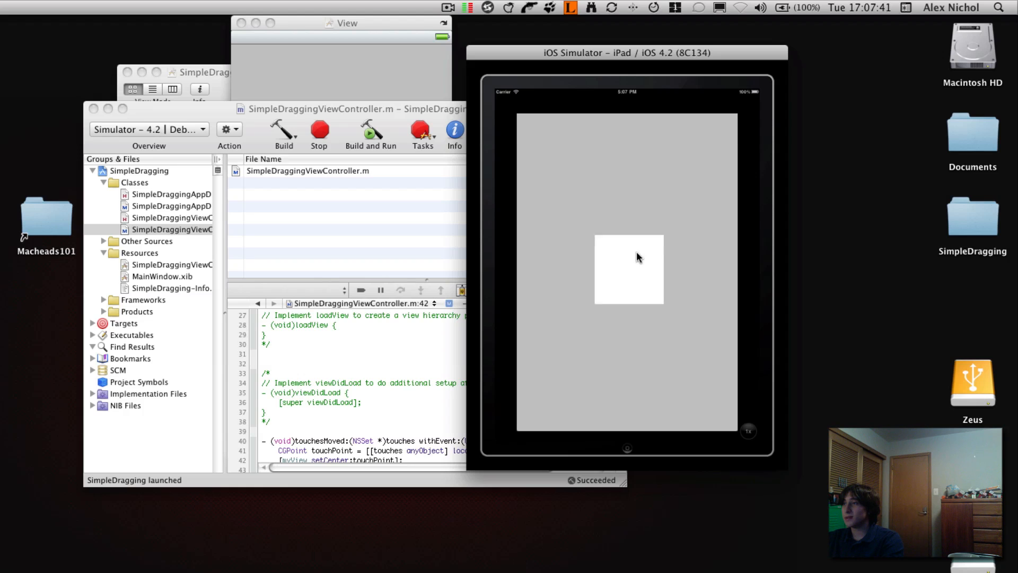
pyautogui.moveTo(628, 269); pyautogui.dragTo(609, 199)
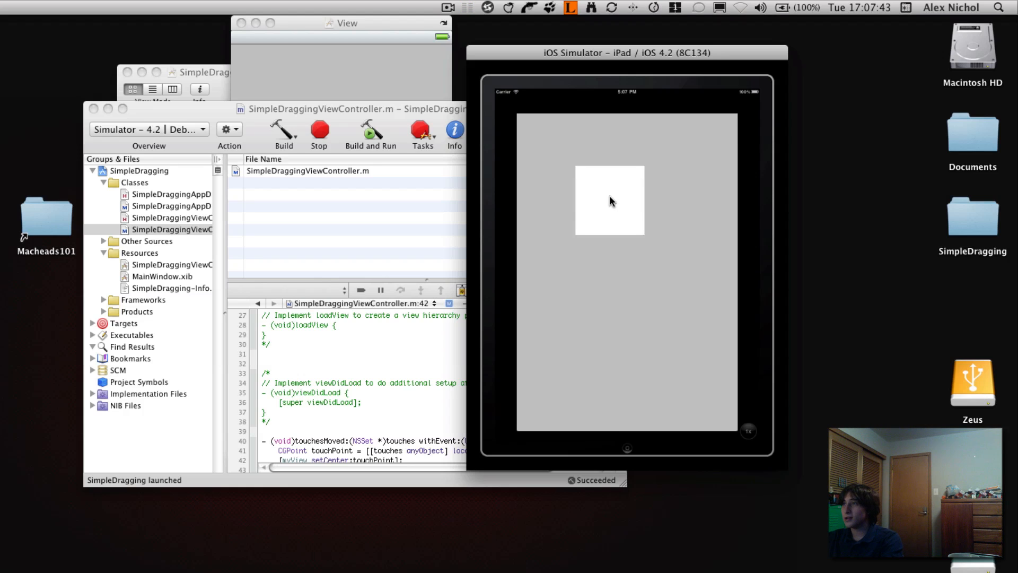
pyautogui.moveTo(608, 200); pyautogui.dragTo(607, 389)
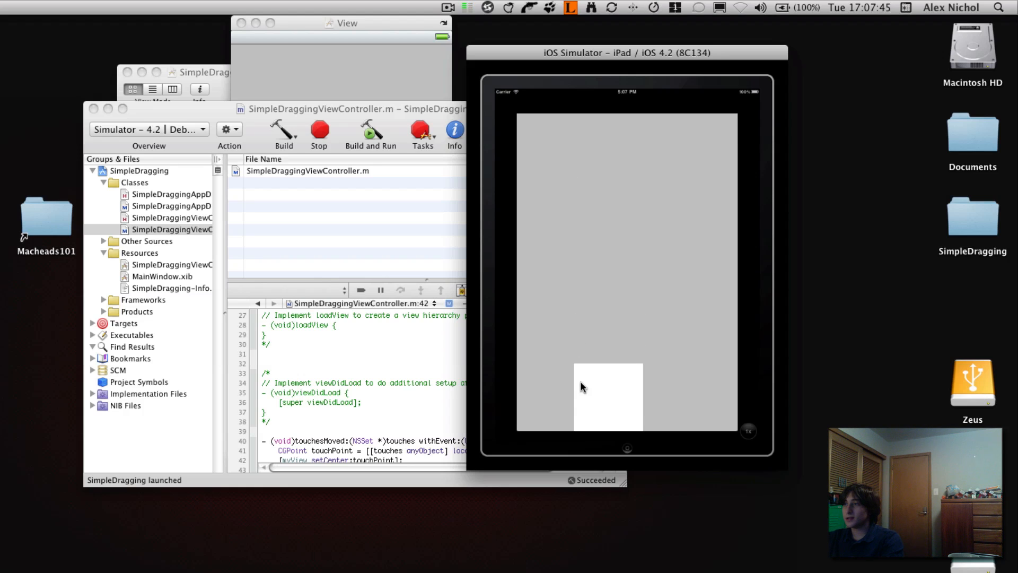
pyautogui.moveTo(598, 397); pyautogui.dragTo(577, 226)
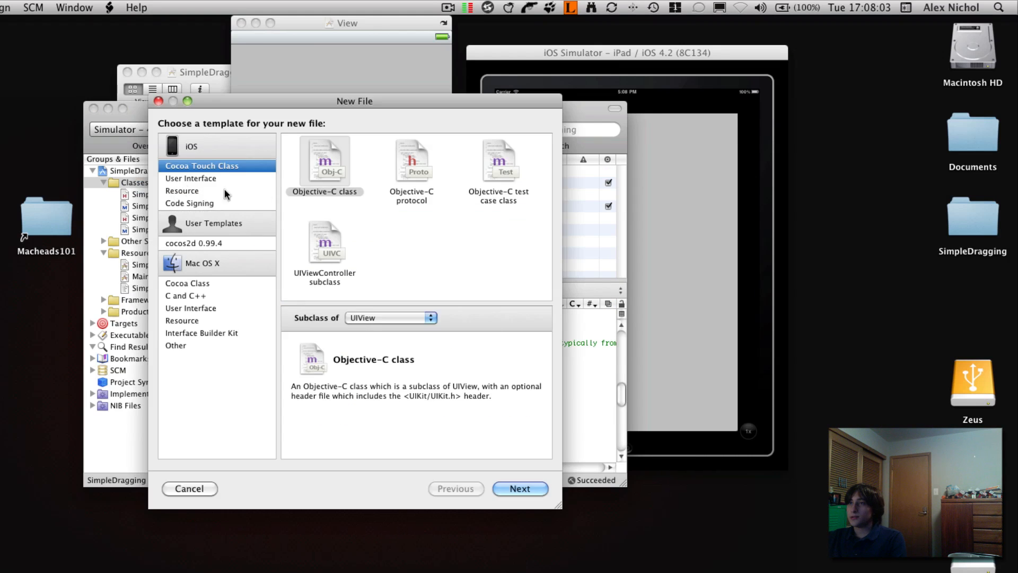
pyautogui.moveTo(328, 255)
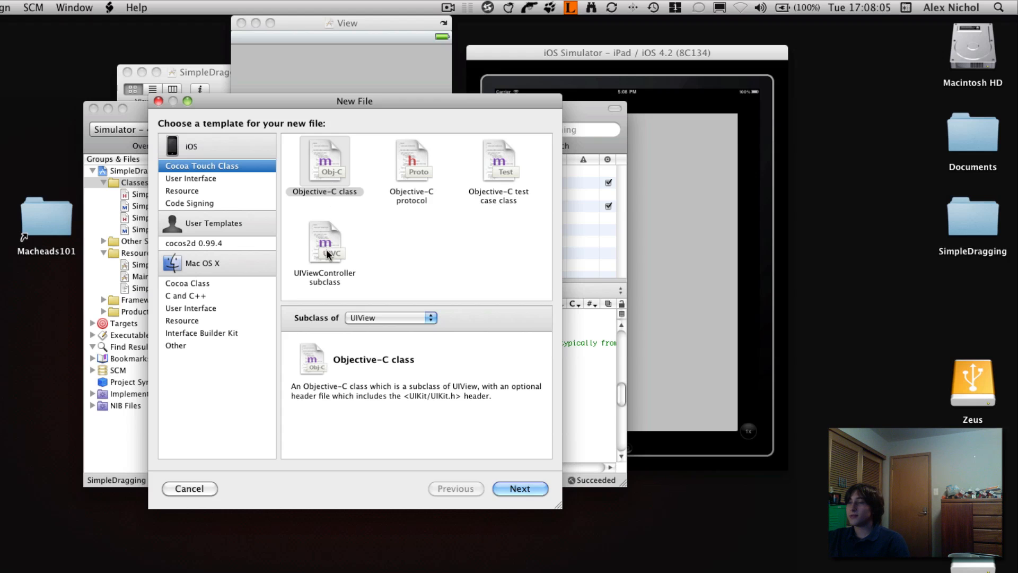
# Step: Create an Objective-C UIView subclass named DragBox with header and implementation files
pyautogui.click(325, 163)
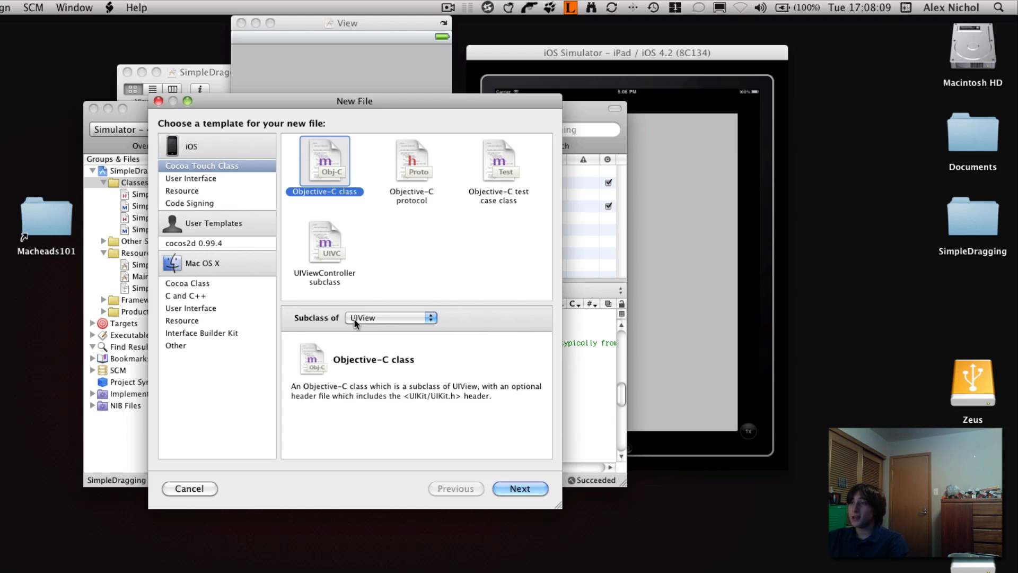
pyautogui.moveTo(343, 401)
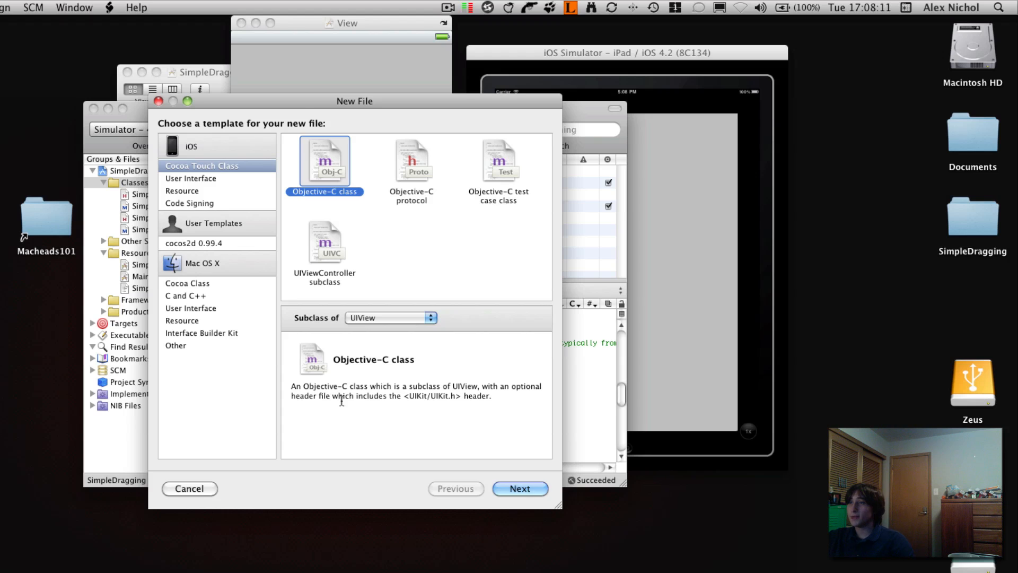
pyautogui.click(520, 488)
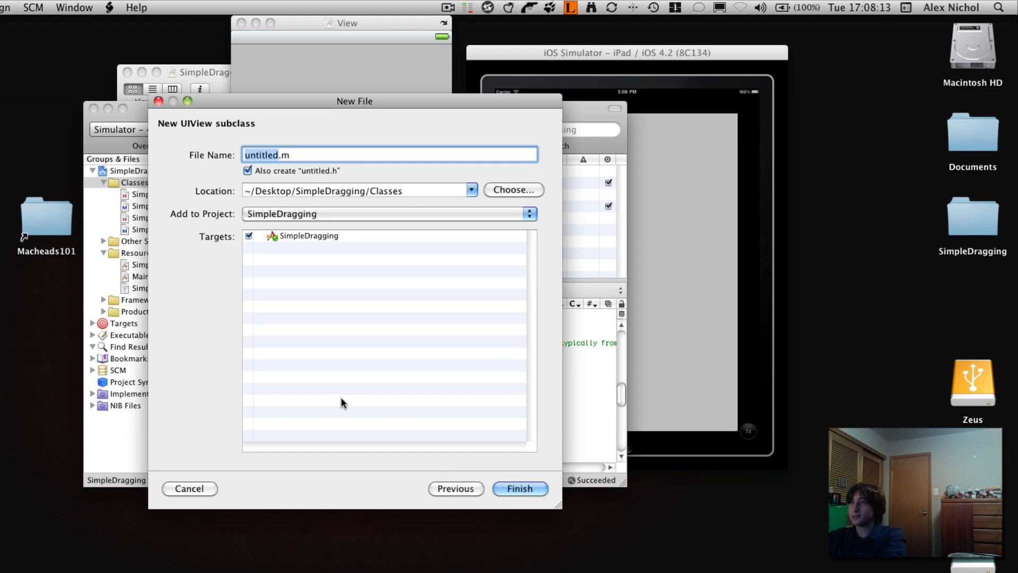
pyautogui.write('DragBo.m')
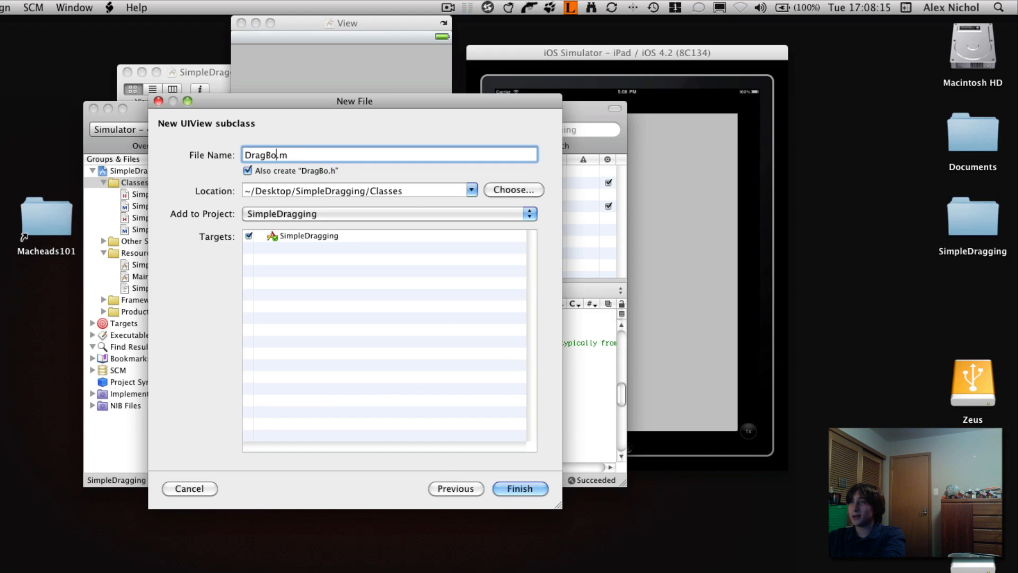
pyautogui.click(519, 488)
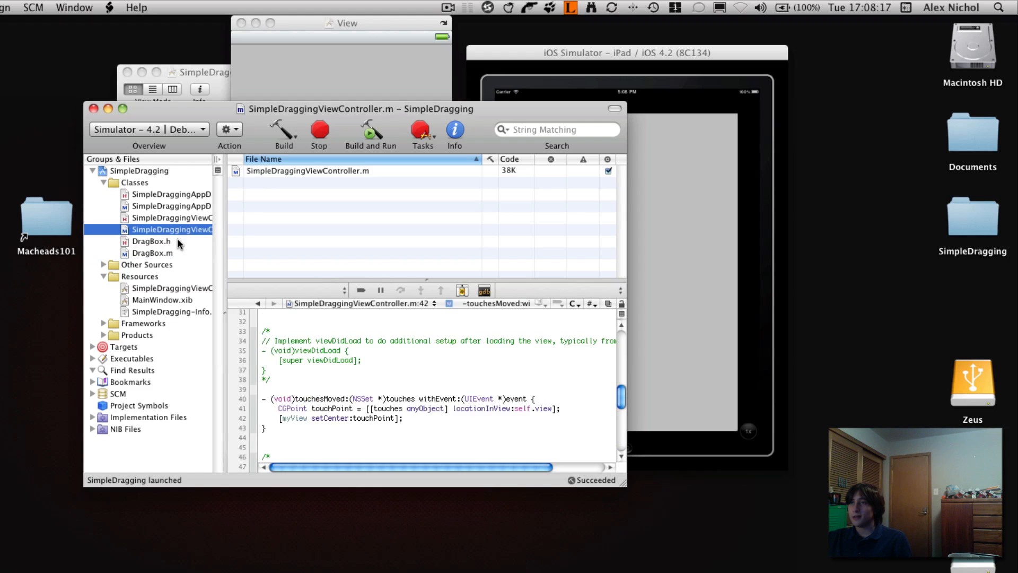
# Step: Add 'CGPoint startPoint;' to the DragBox interface, then move to DragBox.m
pyautogui.click(151, 241)
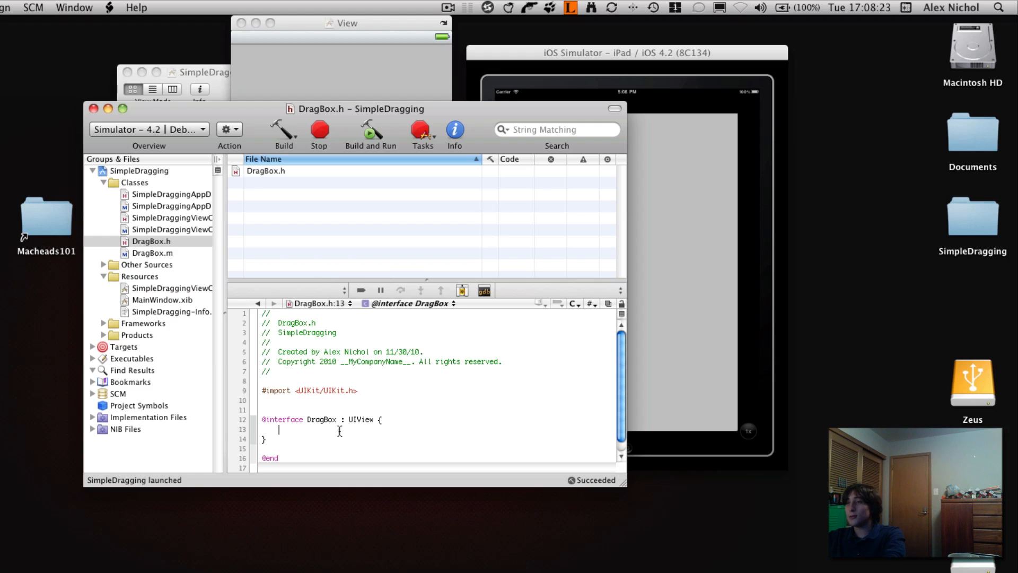
pyautogui.write('CGPOint')
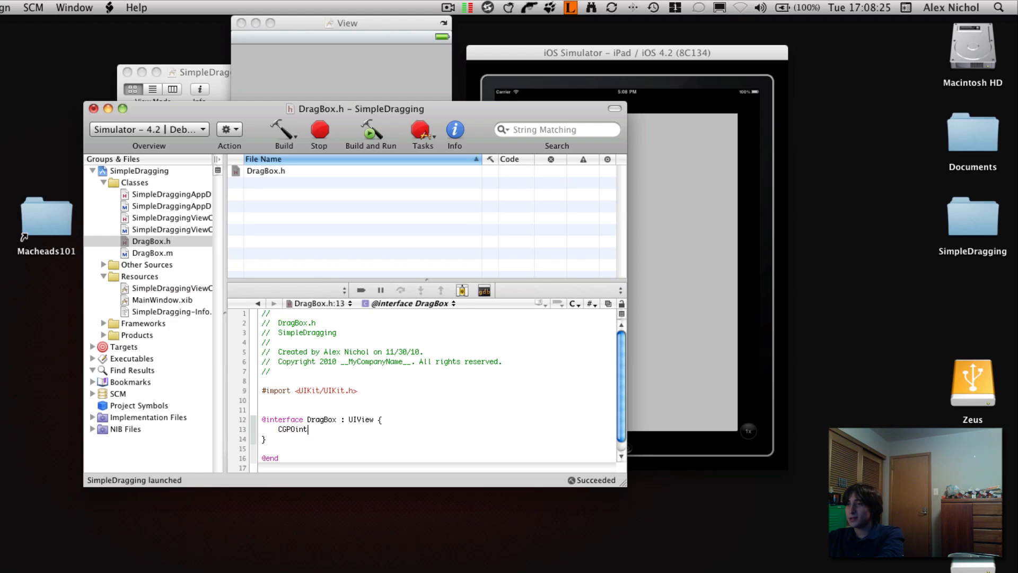
pyautogui.write('st')
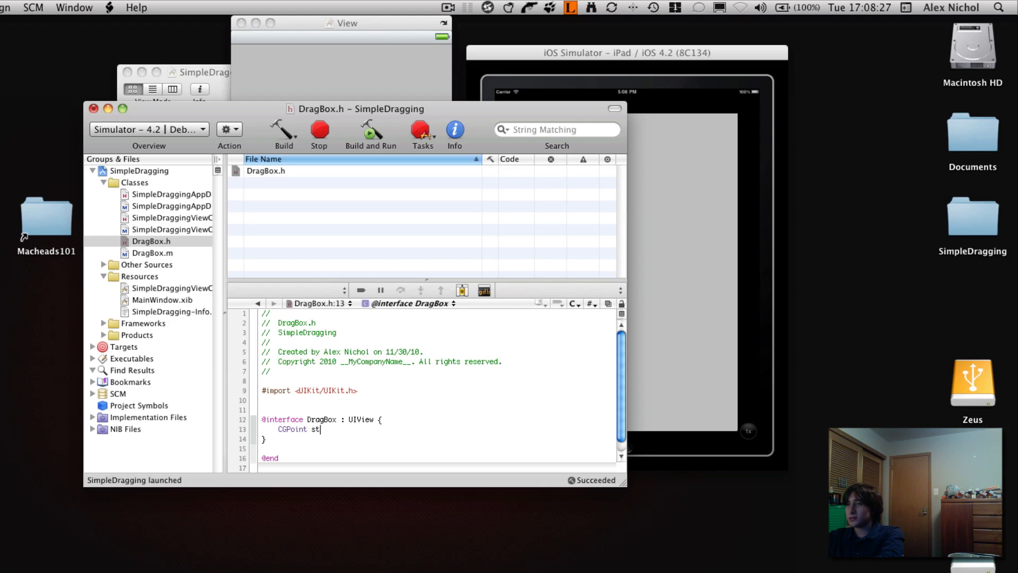
pyautogui.write('artPoint;')
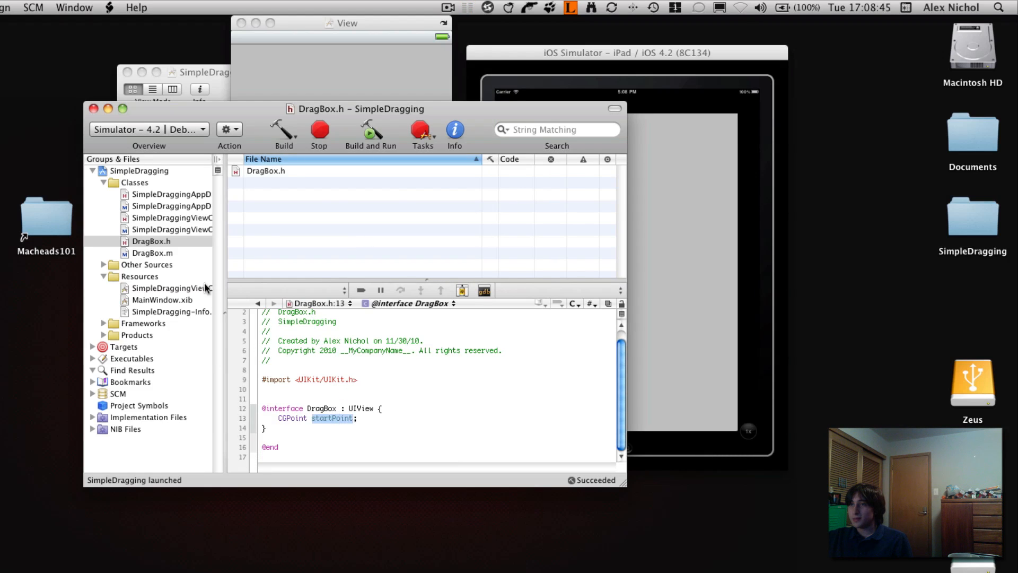
pyautogui.click(152, 253)
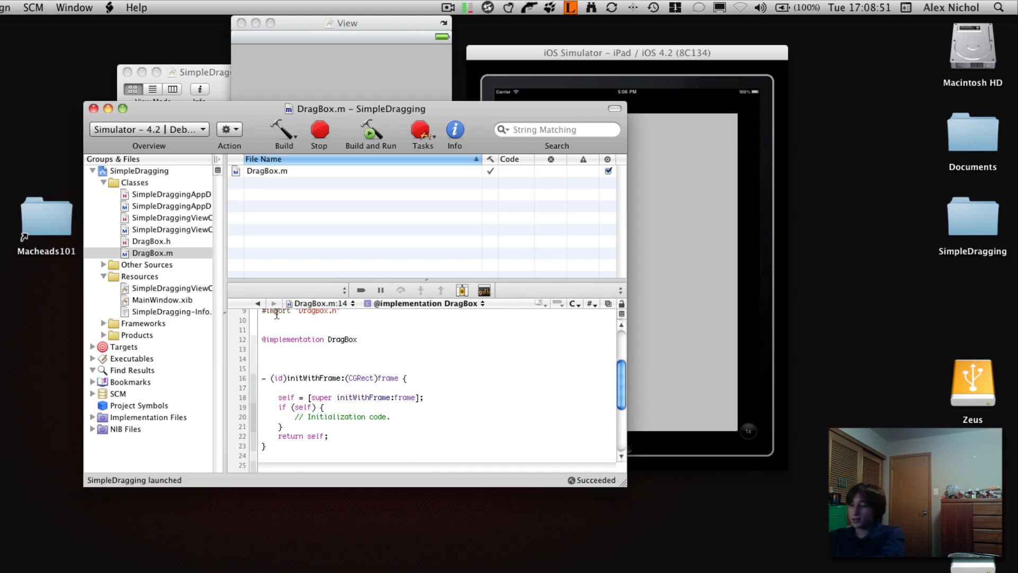
# Step: Write a touch handler in DragBox.m assigning [[touches anyObject] locationInView:self] to a point
pyautogui.write('- (void)')
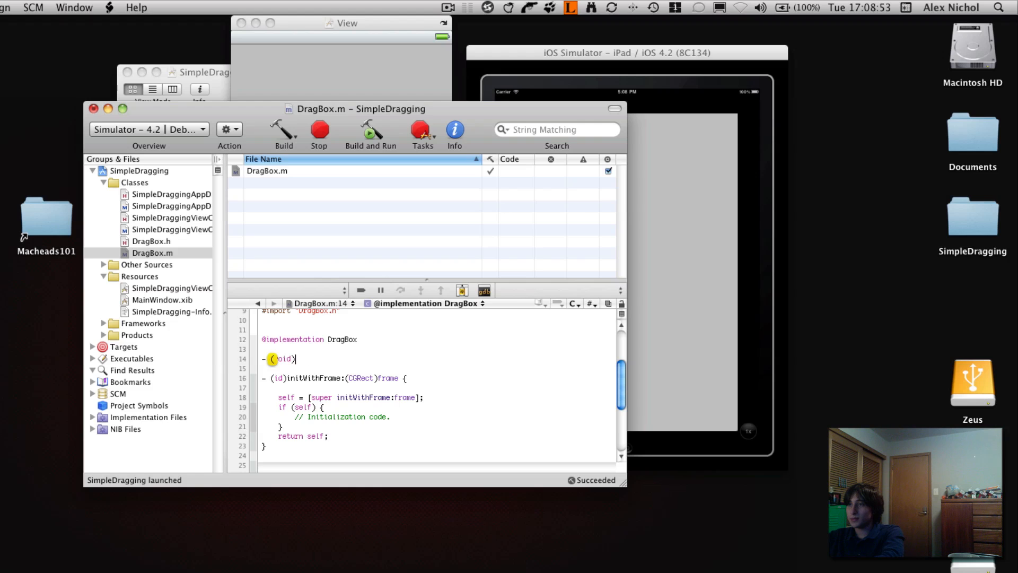
pyautogui.write('touchesMoved:(NSSet *)touches withEvent:(UIEvent *)event {')
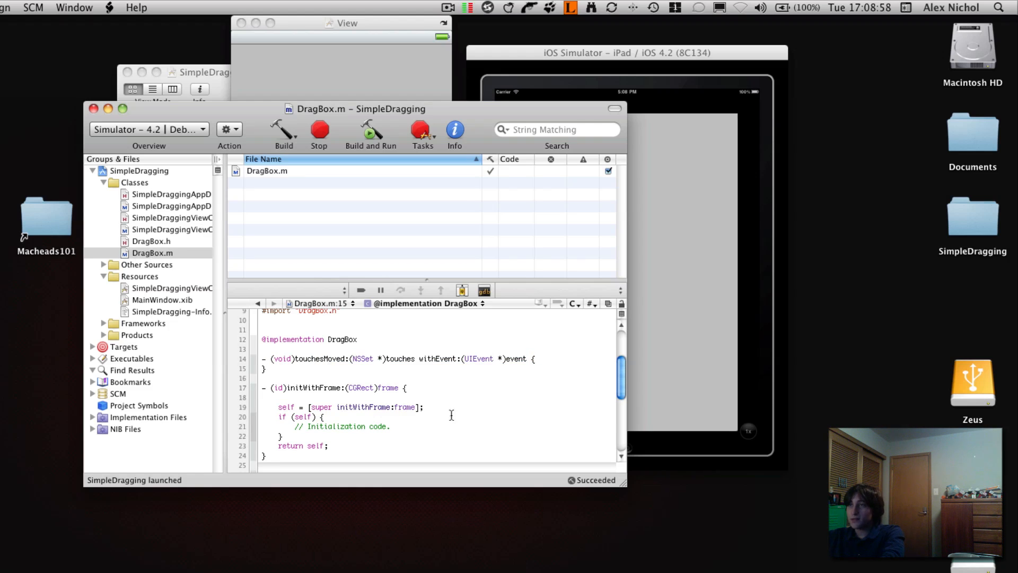
pyautogui.write('C')
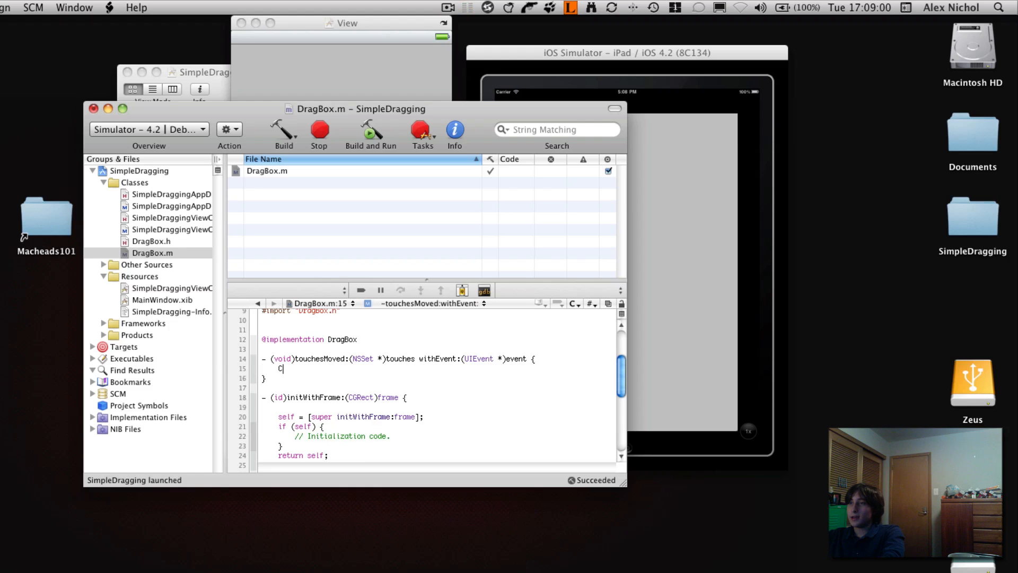
pyautogui.write('GPoint cente')
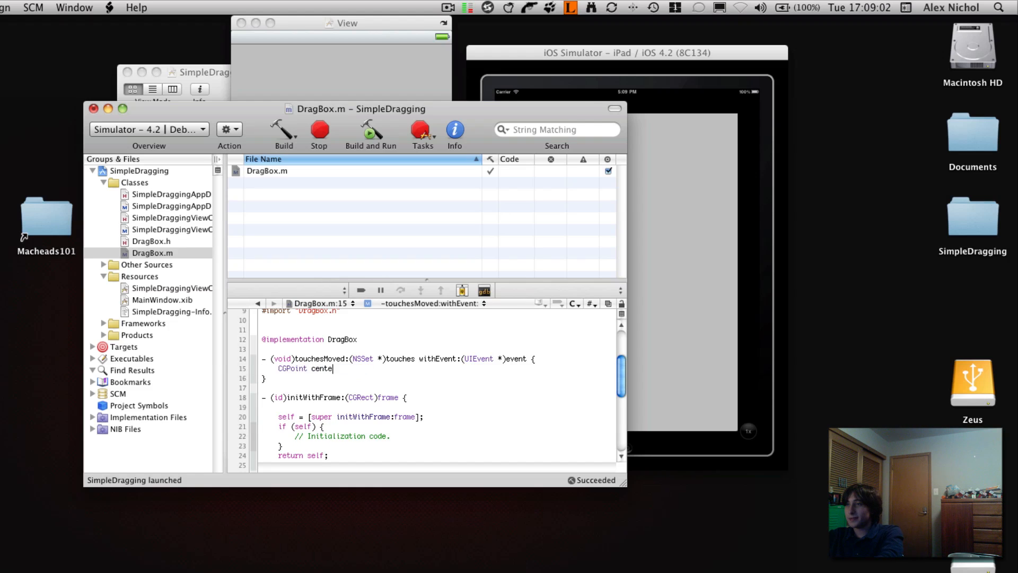
pyautogui.write('= [[toiches anyObject] location')
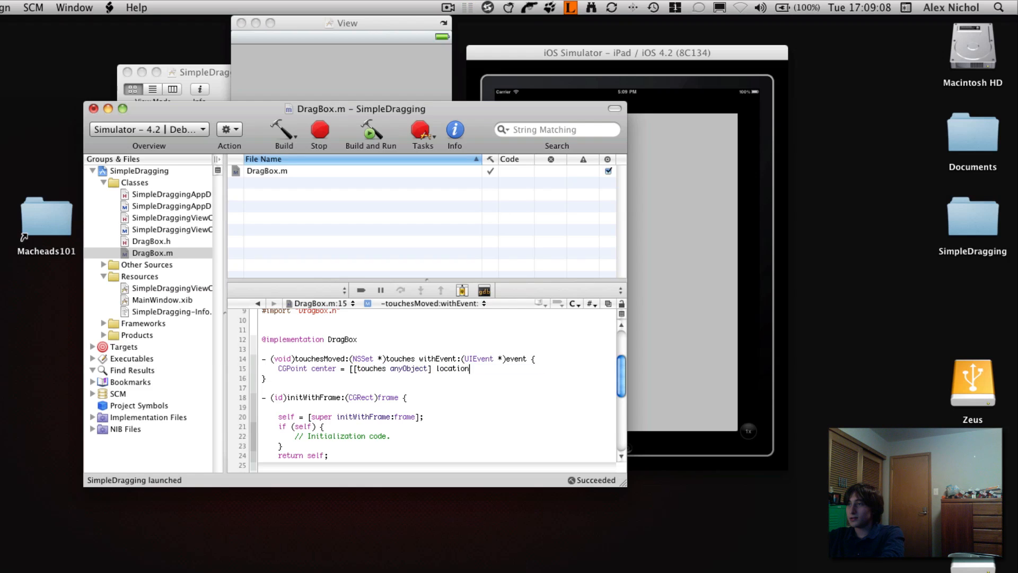
pyautogui.write('InView:self')
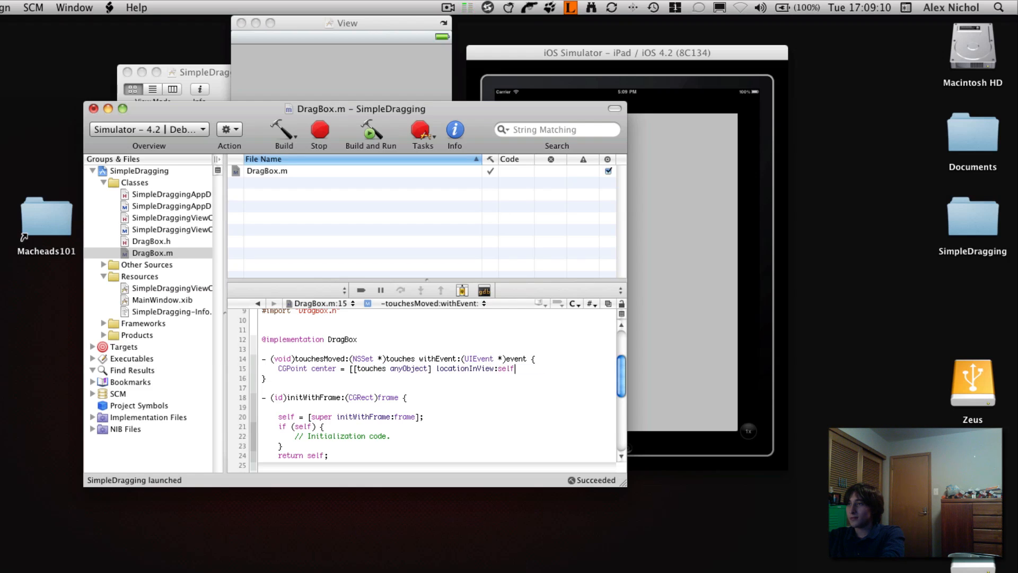
pyautogui.press('Return')
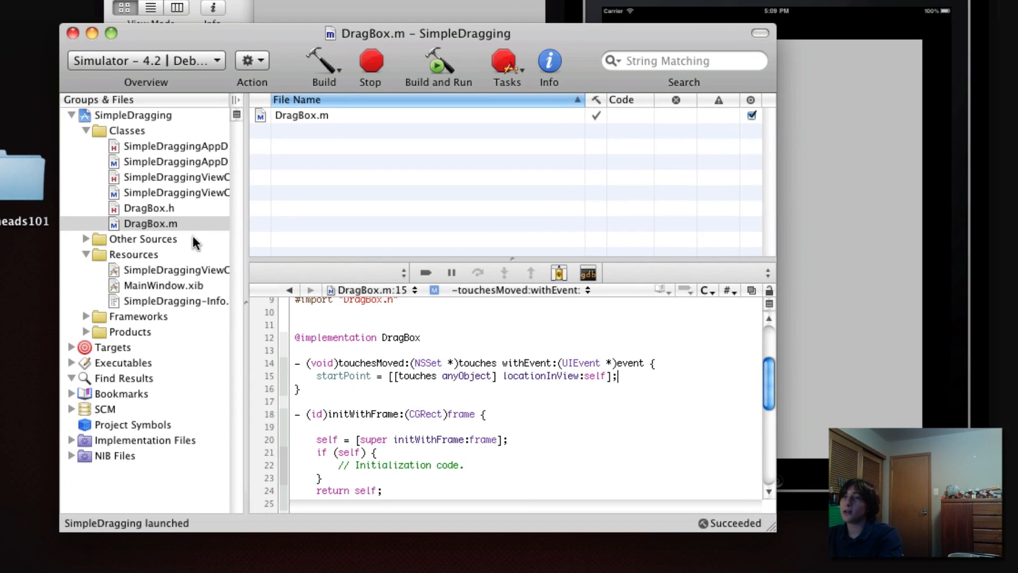
# Step: Rework the assignment so the touch location is stored in startPoint
pyautogui.doubleClick(343, 375)
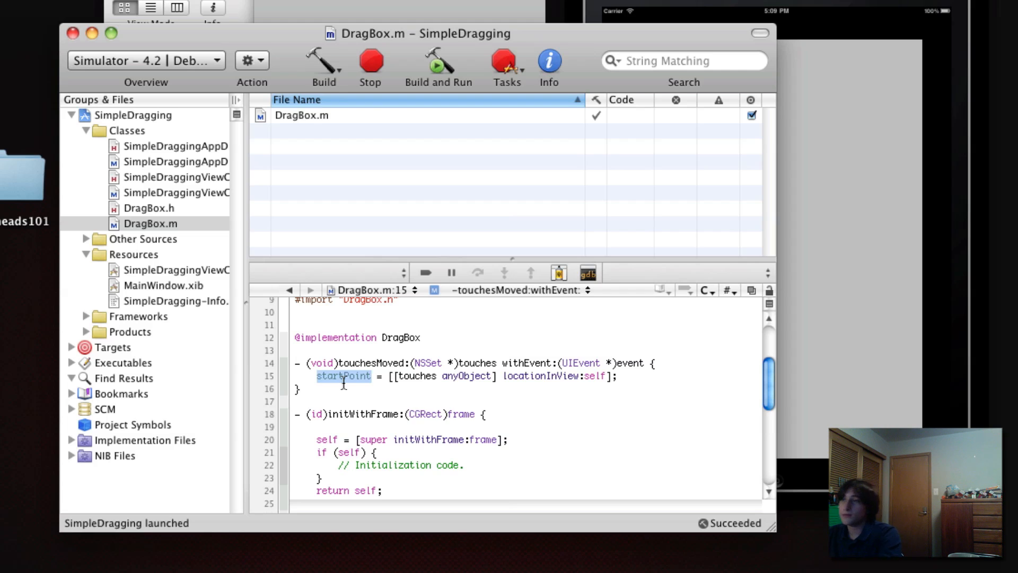
pyautogui.doubleClick(388, 363)
pyautogui.write('- (void')
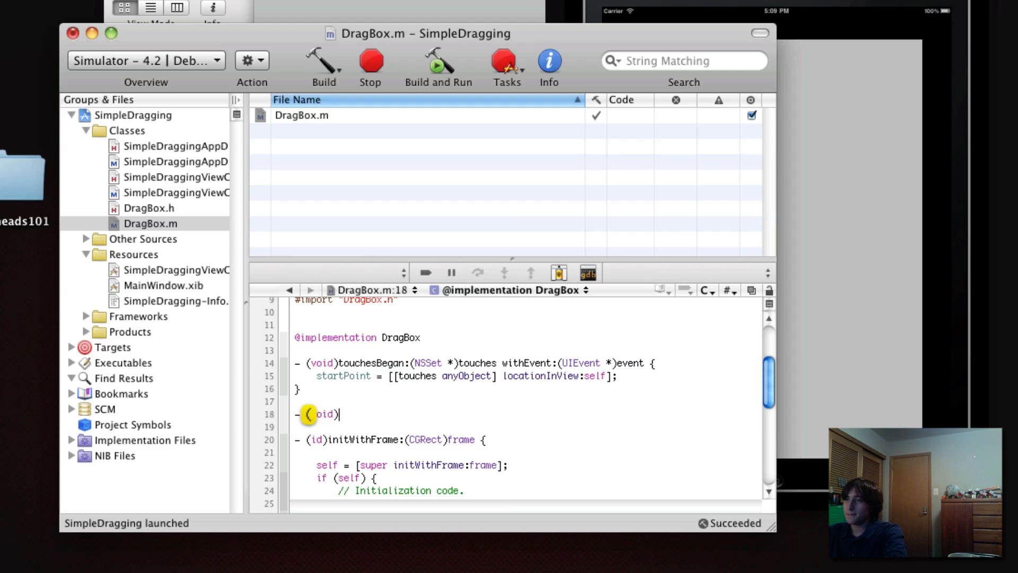
# Step: Add touchesMoved:withEvent: declaring CGPoint newPoint via locationInView:self.superview, and try dragging the box
pyautogui.write('touchesMoved:(NSSet *)touches withEvent:(UIEvent *)event {')
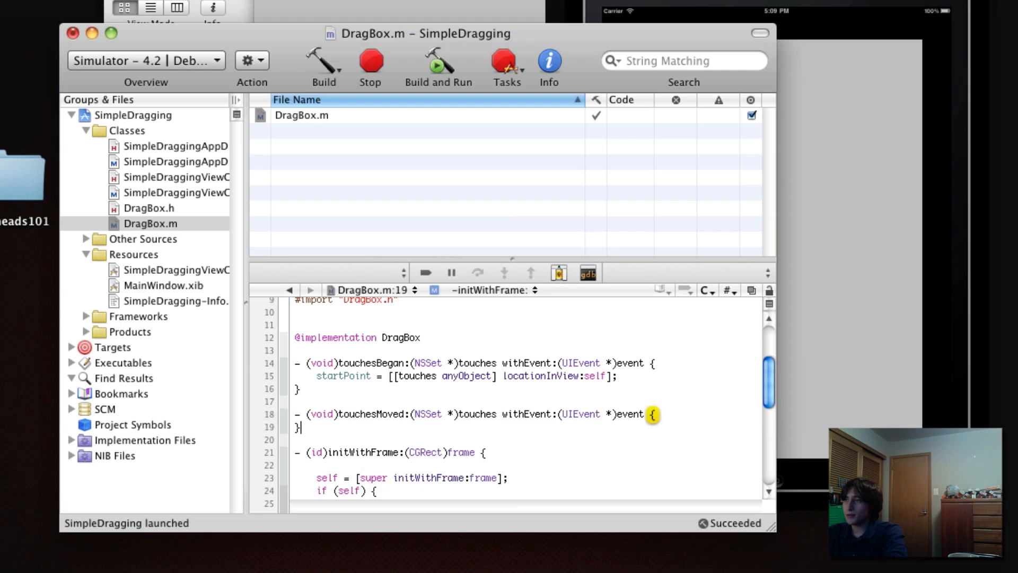
pyautogui.write('CGP')
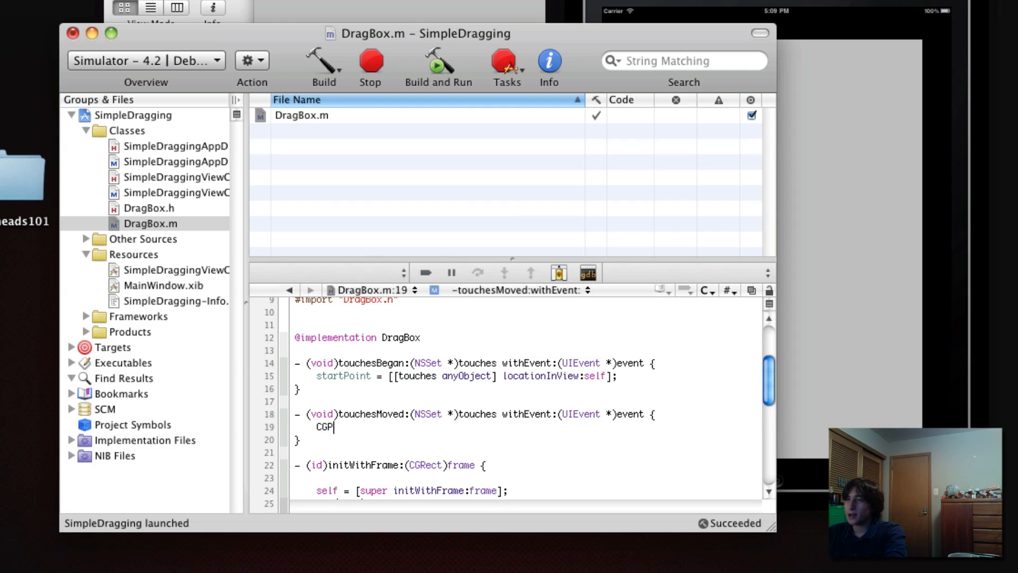
pyautogui.write('oint newPoint = [[touches anyObject] loca')
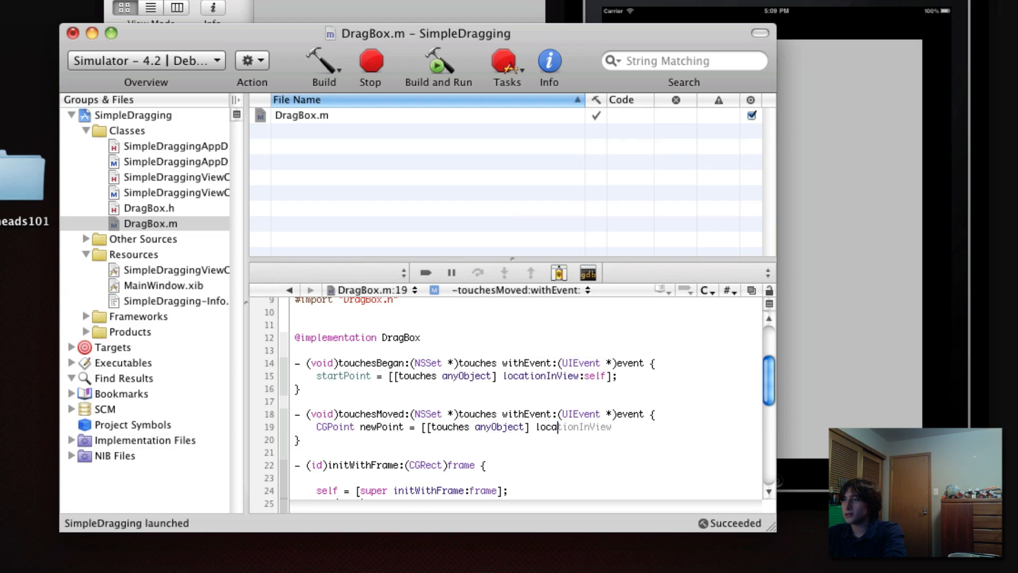
pyautogui.write(':self.')
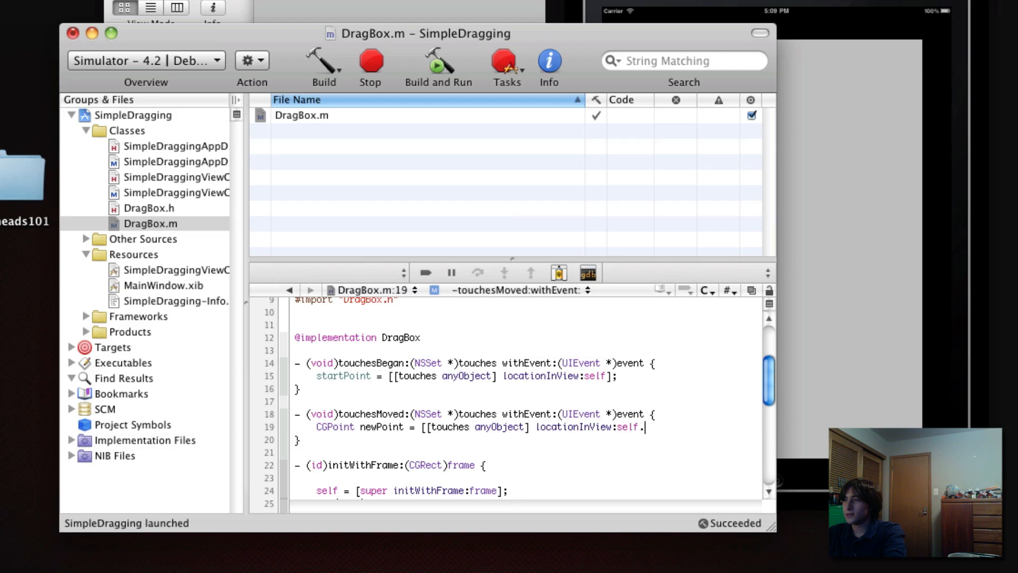
pyautogui.write('superview];')
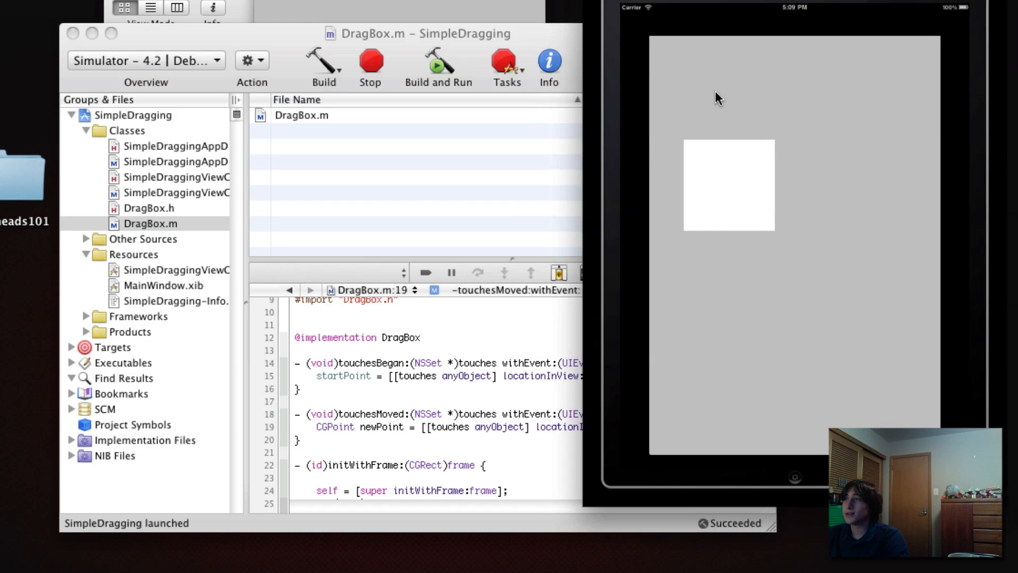
pyautogui.moveTo(493, 346)
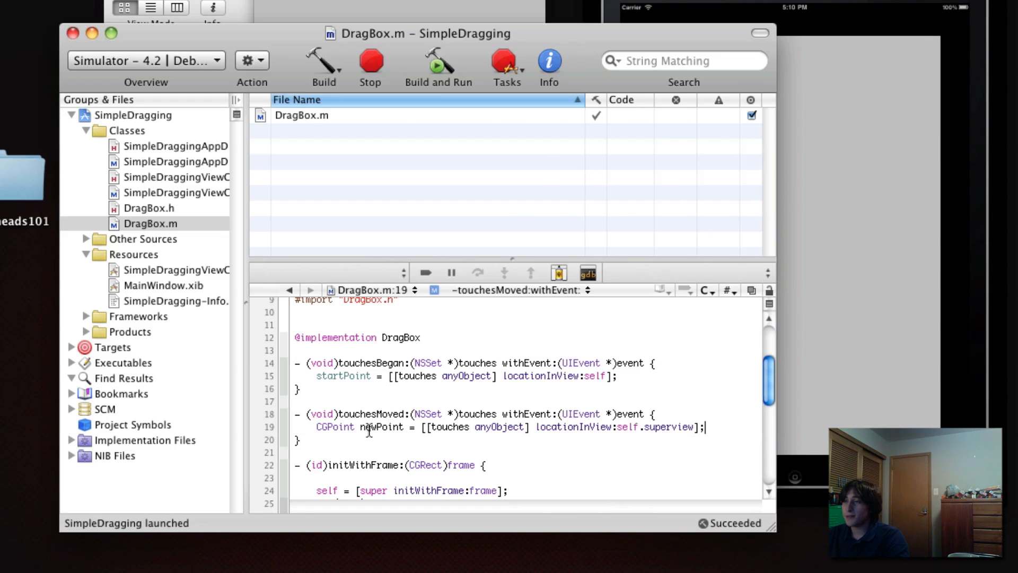
pyautogui.doubleClick(380, 427)
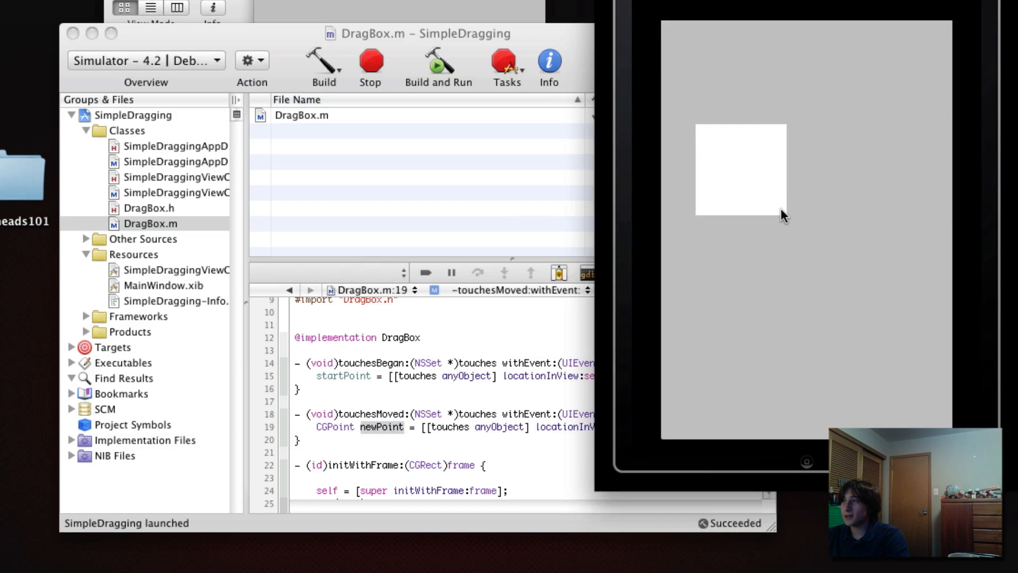
pyautogui.moveTo(741, 169); pyautogui.dragTo(783, 214)
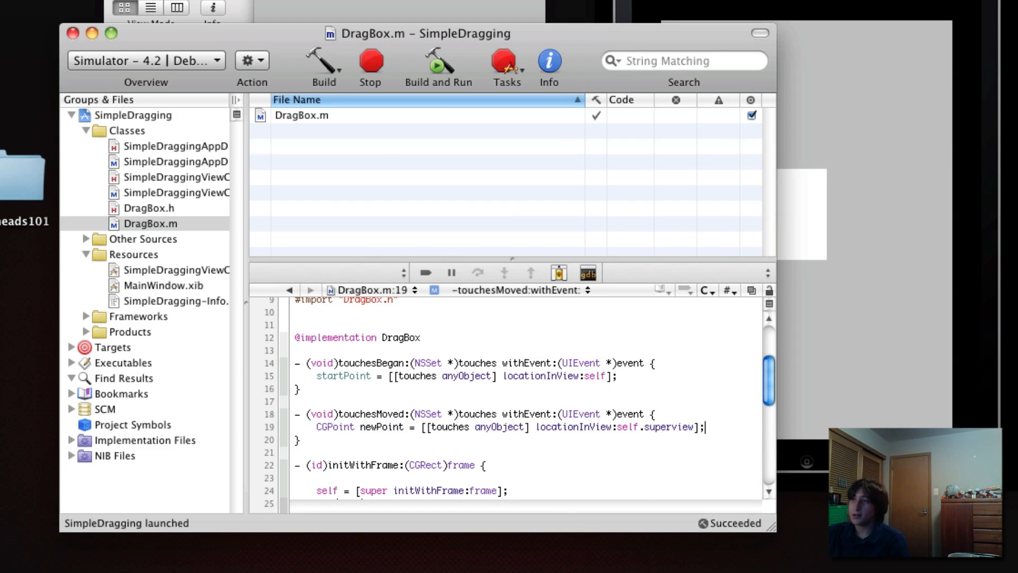
# Step: Subtract startPoint.x/.y from newPoint and set a CGRect frm's origin to it for the box's frame
pyautogui.write('newPoint')
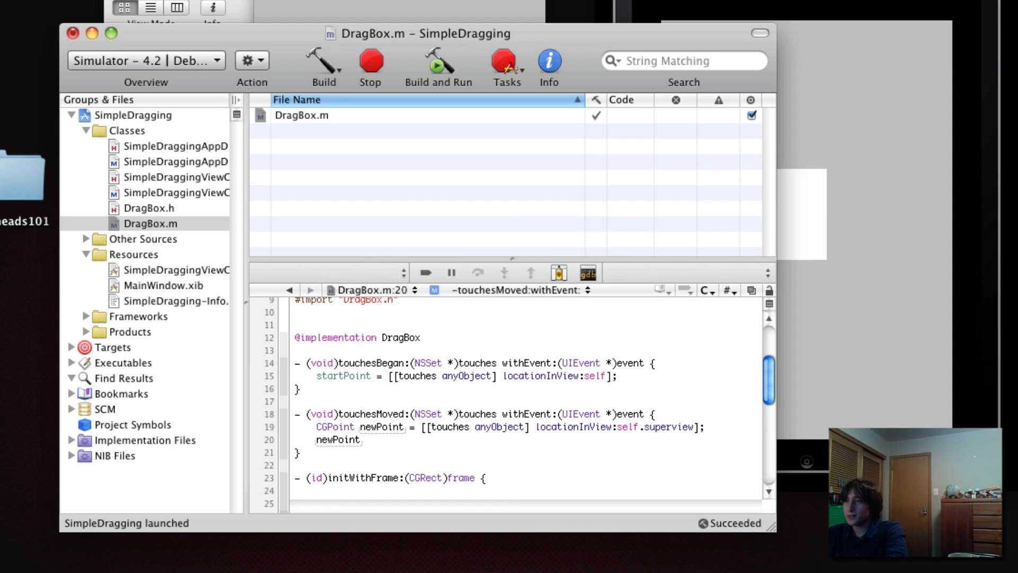
pyautogui.write('.x')
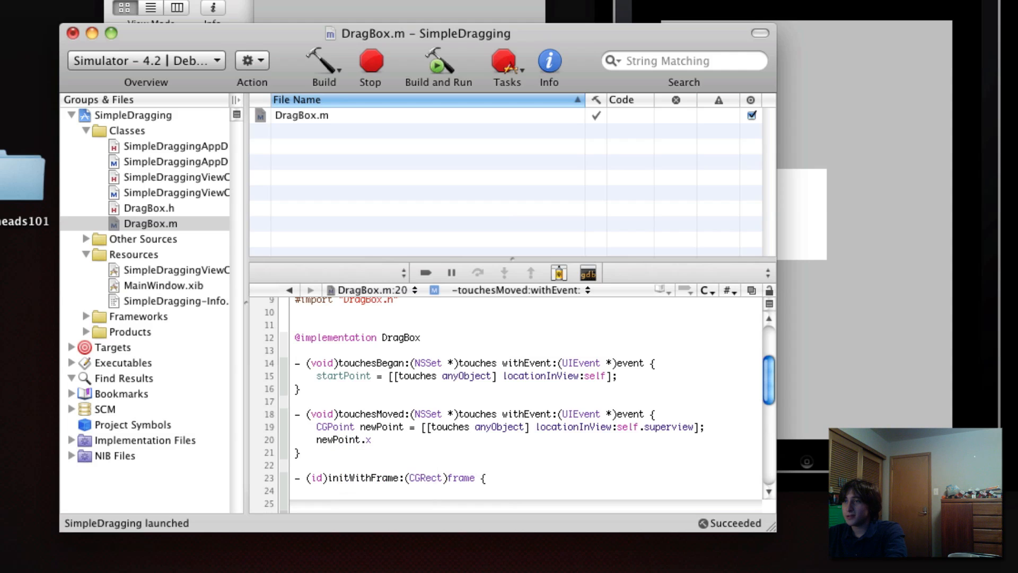
pyautogui.write('-= startPoint.x;')
pyautogui.write('newPoint.y')
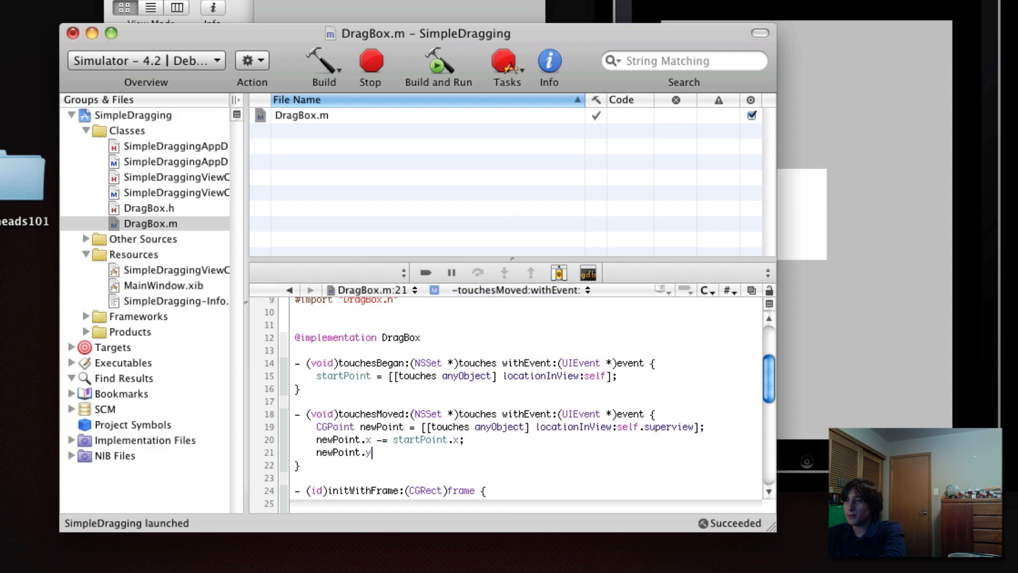
pyautogui.write('-= startPoint.y;')
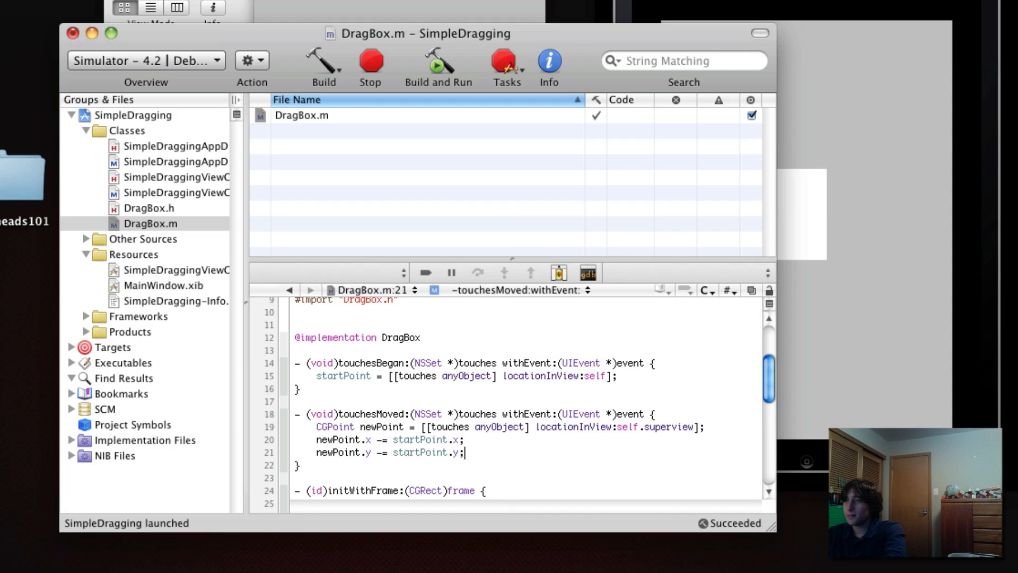
pyautogui.write('C')
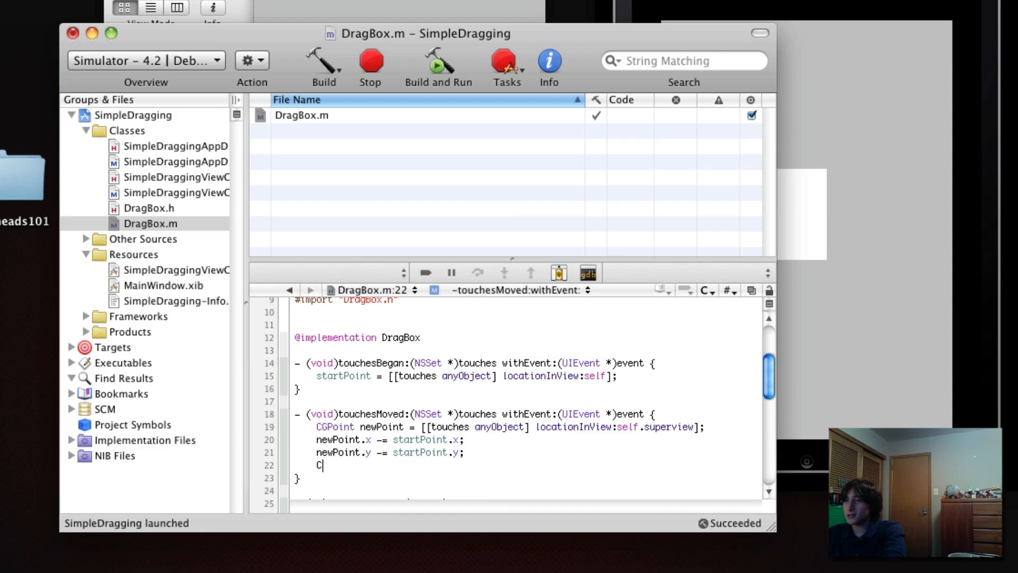
pyautogui.write('GRect frm = [self frame];')
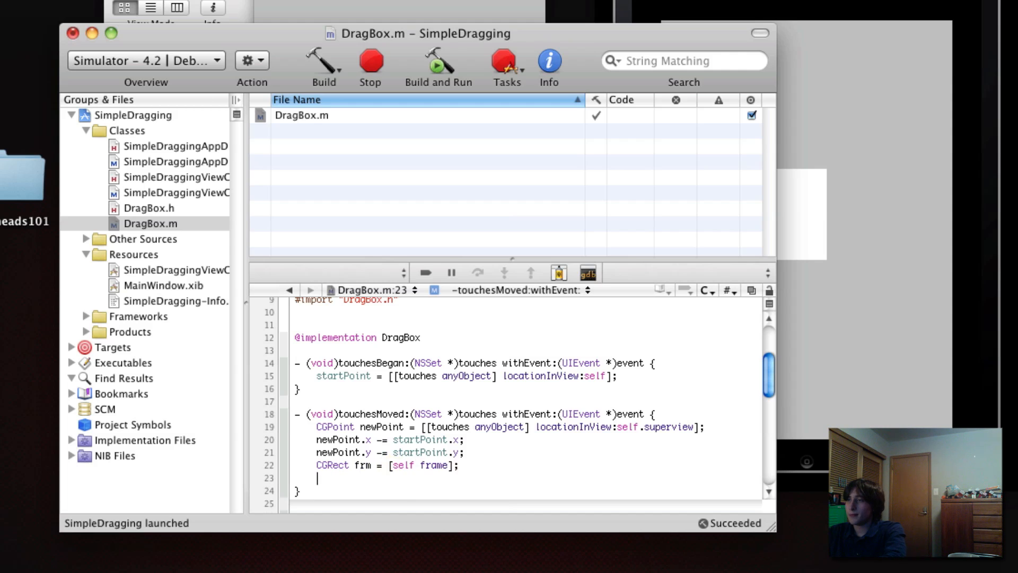
pyautogui.write('frm.origin.')
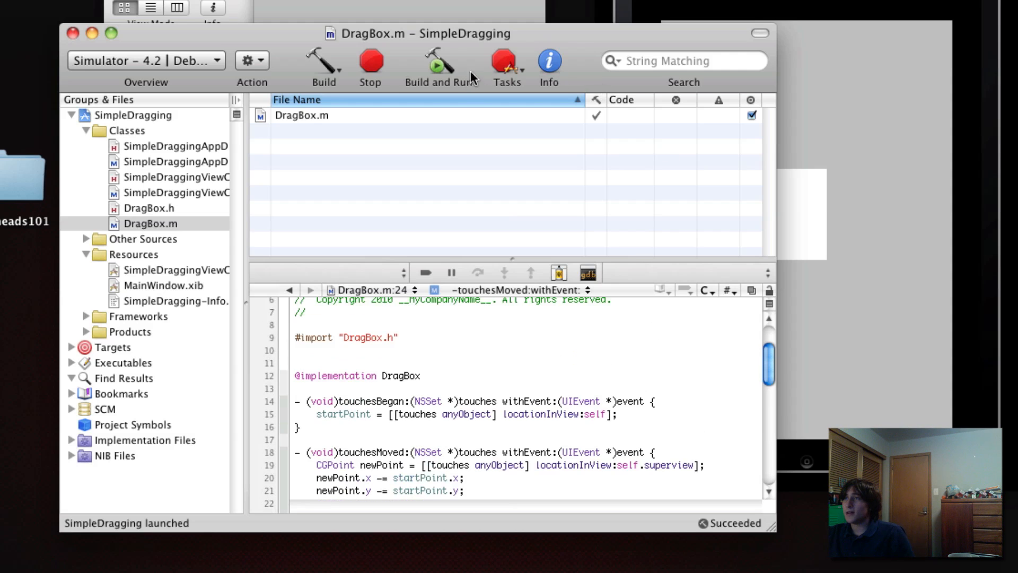
# Step: Build and run the app and drag the white box around the simulator to test it
pyautogui.click(440, 62)
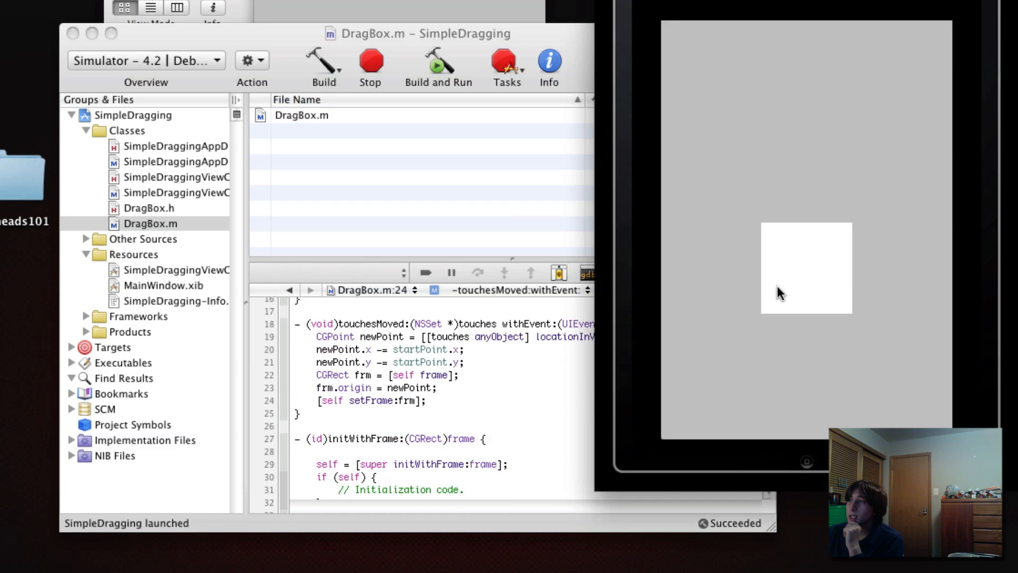
pyautogui.moveTo(806, 268); pyautogui.dragTo(781, 227)
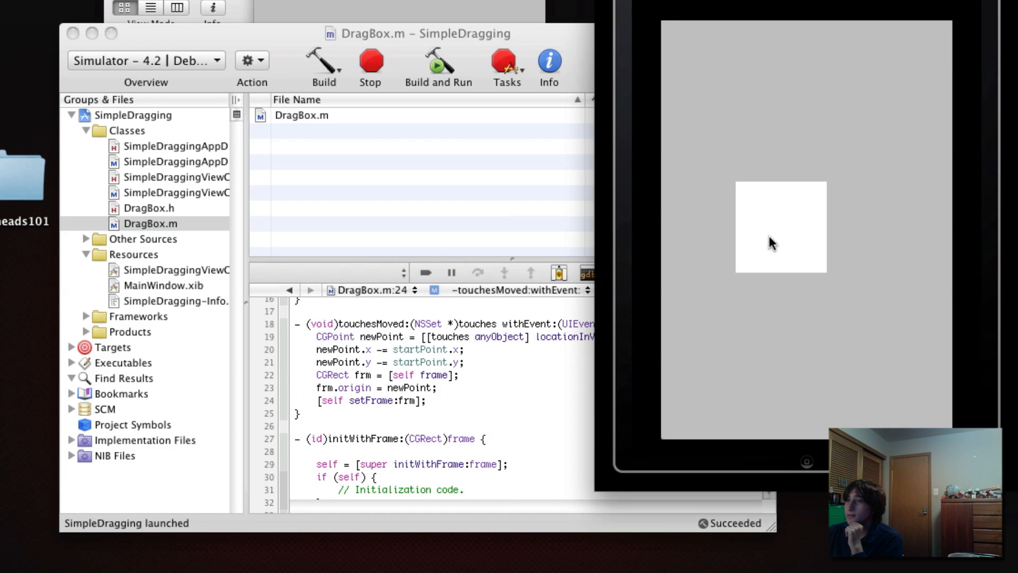
pyautogui.moveTo(771, 244); pyautogui.dragTo(799, 220)
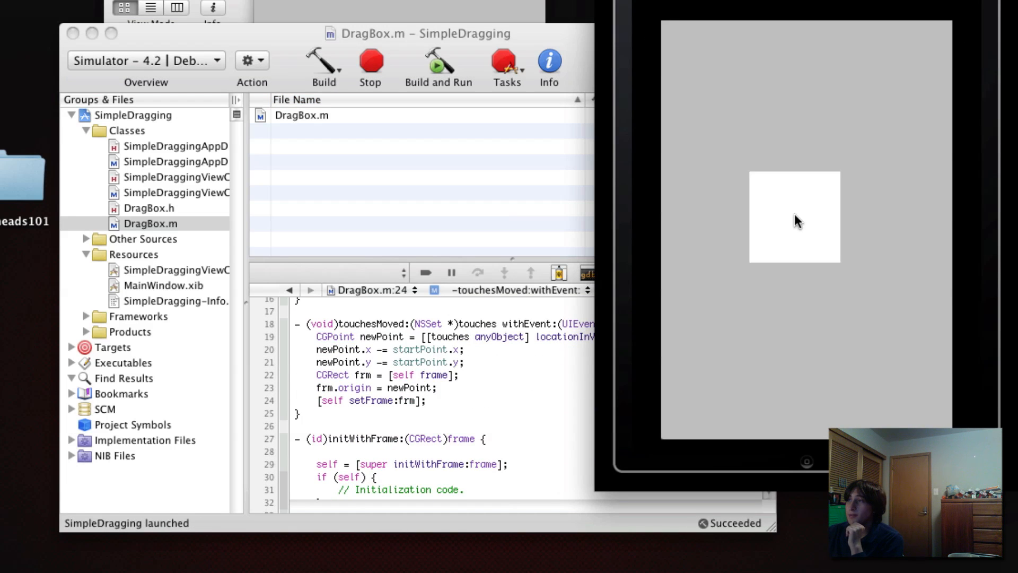
pyautogui.moveTo(797, 221); pyautogui.dragTo(798, 207)
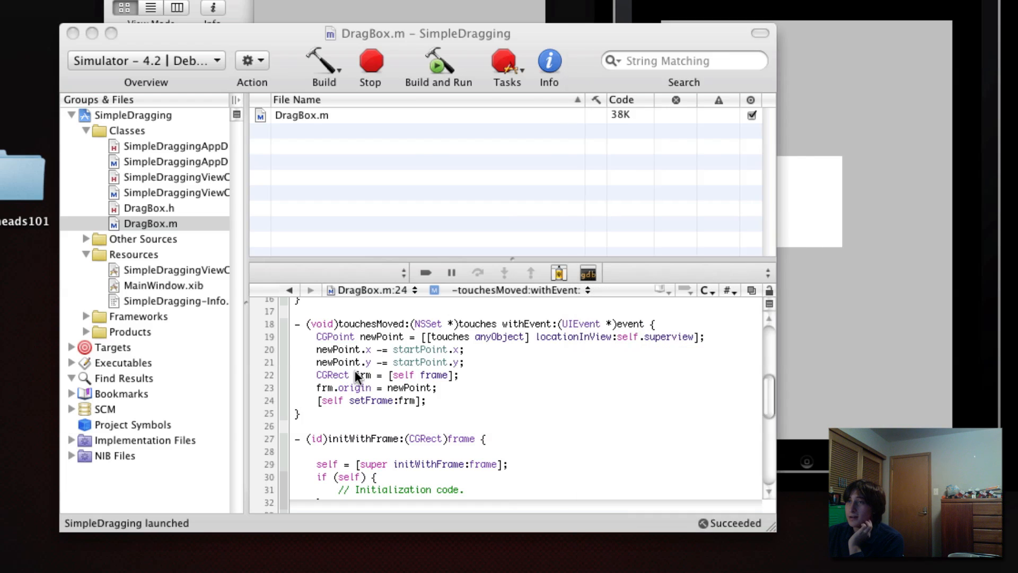
# Step: Look at DragBox.h's UIView superclass, then switch to the view controller header
pyautogui.click(148, 207)
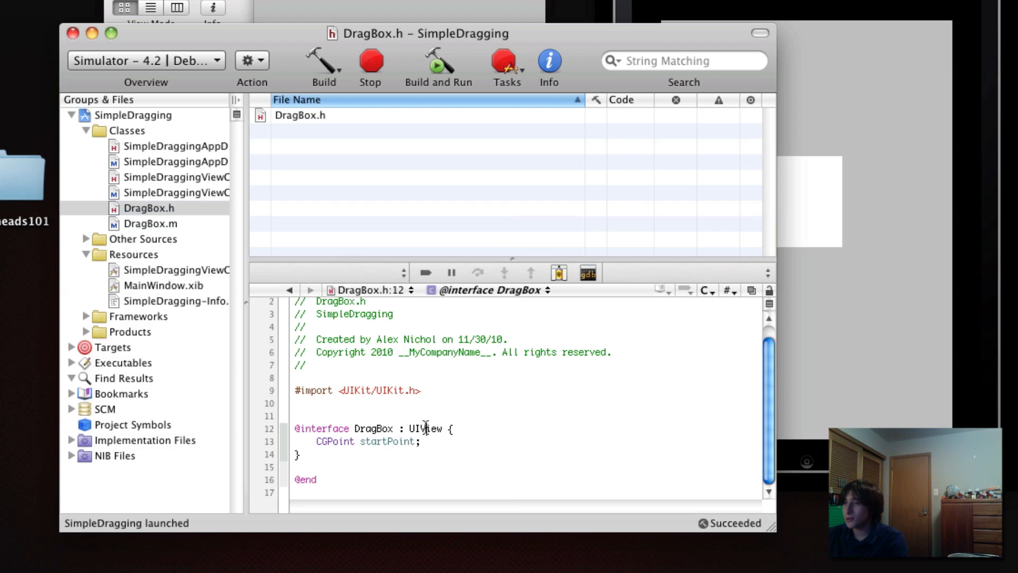
pyautogui.doubleClick(425, 427)
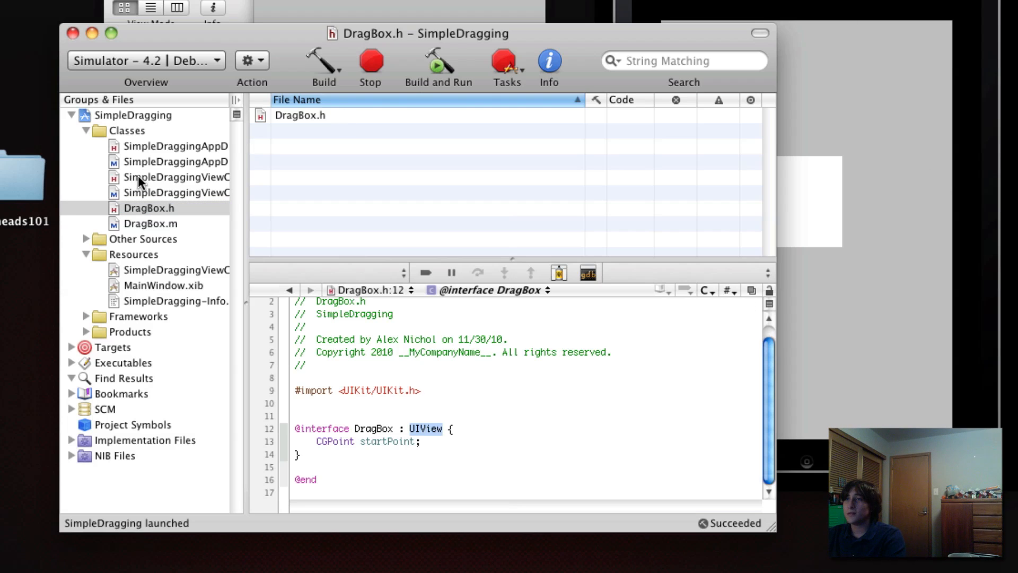
pyautogui.click(175, 177)
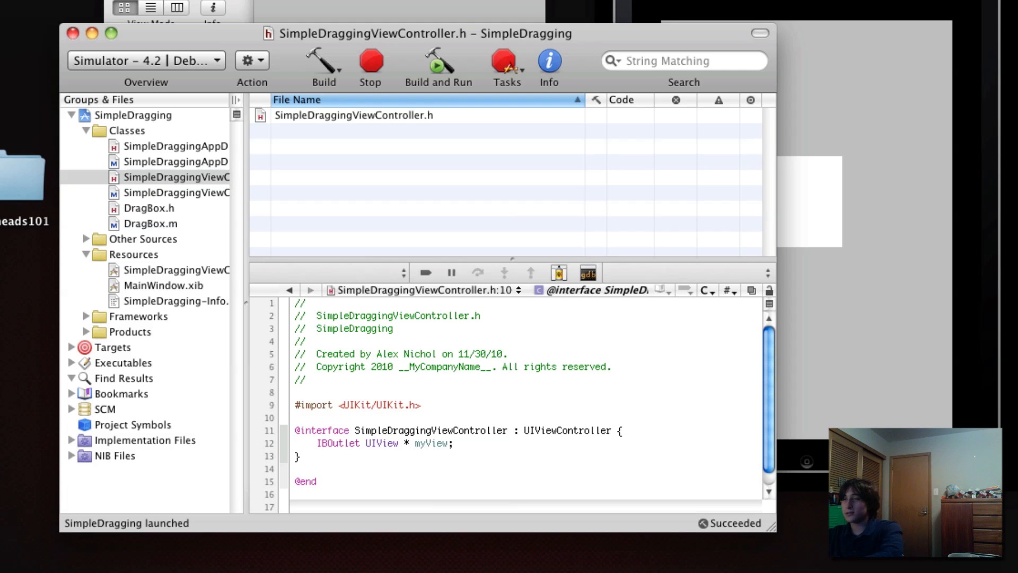
# Step: Import DragBox.h and declare IBOutlet DragBox * myDrag; in SimpleDraggingViewController.h
pyautogui.write('#import "DragBox.h"')
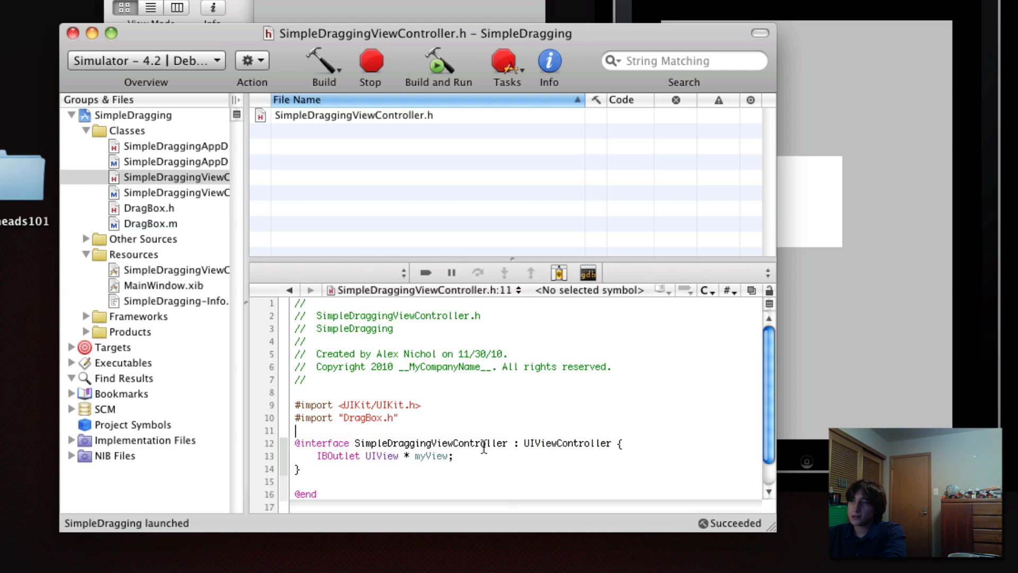
pyautogui.write('IBOutlet')
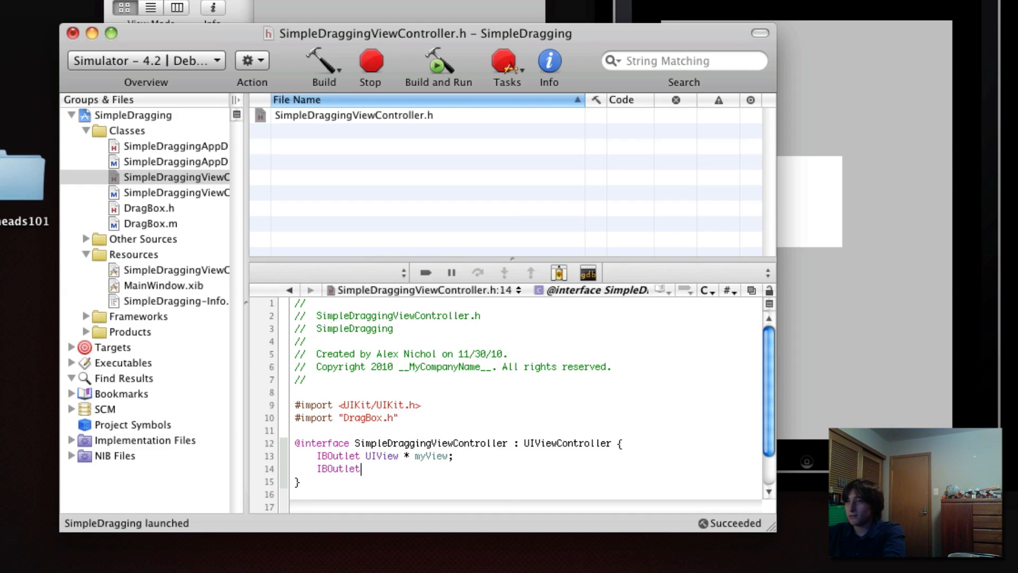
pyautogui.write('DragBox')
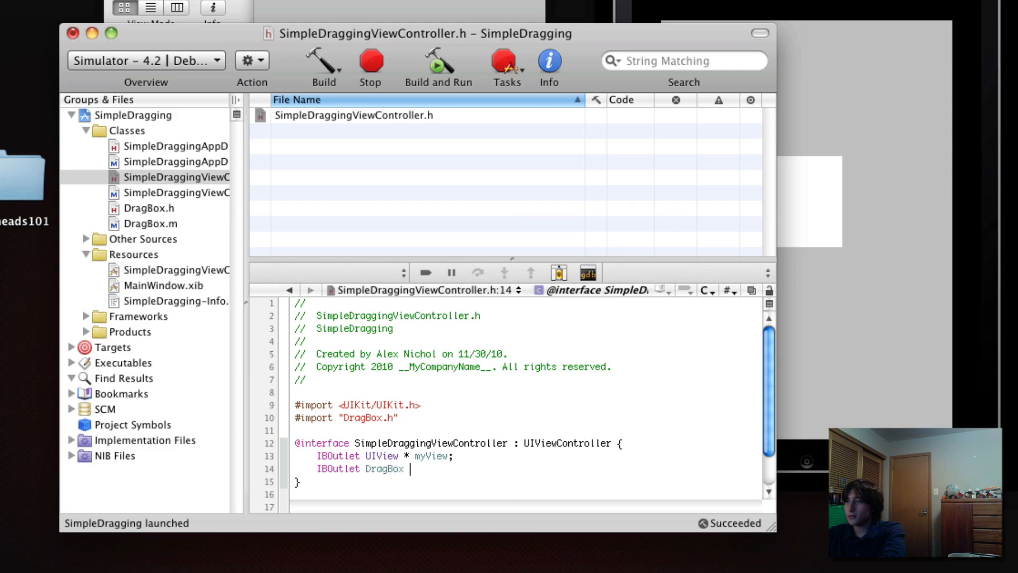
pyautogui.write('* myDrag;')
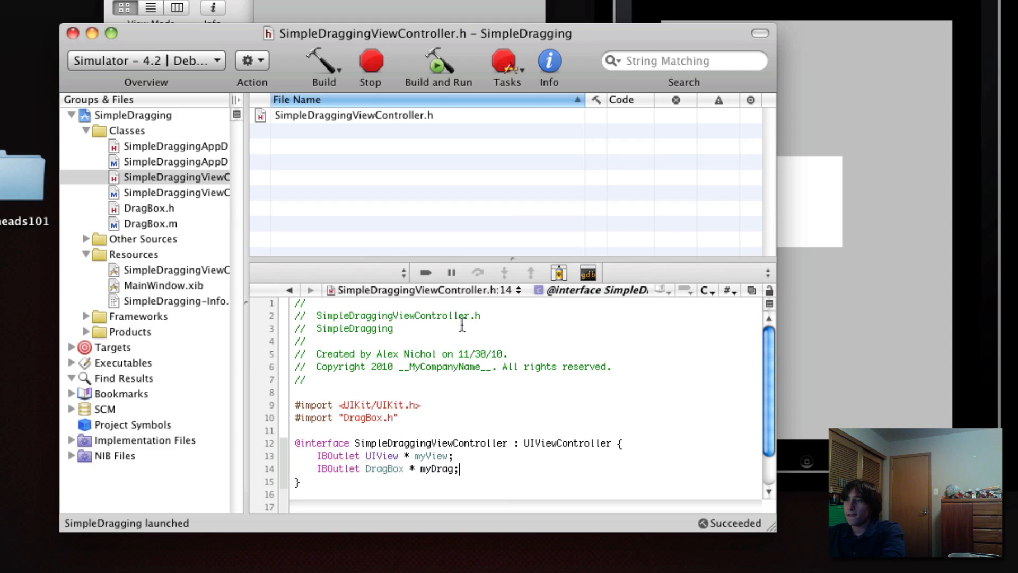
pyautogui.moveTo(158, 217)
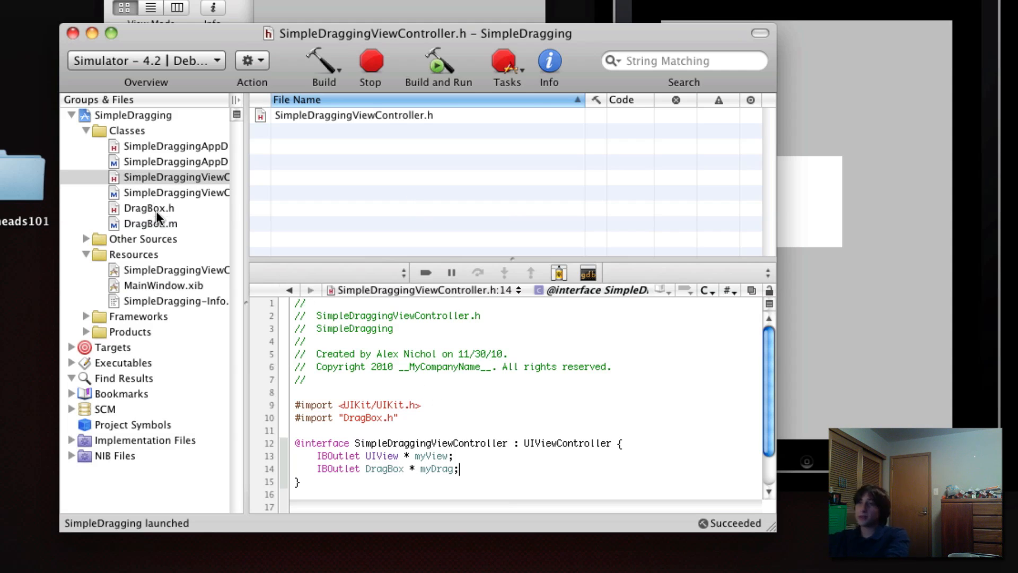
pyautogui.click(175, 270)
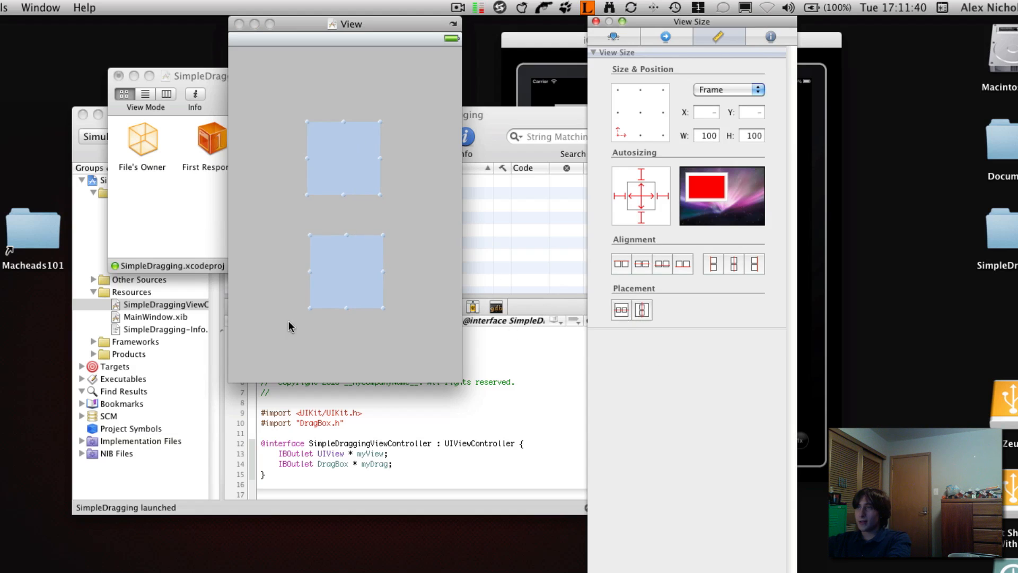
# Step: Set the lower box's class to DragBox and connect its referencing outlet to File's Owner's myDrag
pyautogui.click(771, 36)
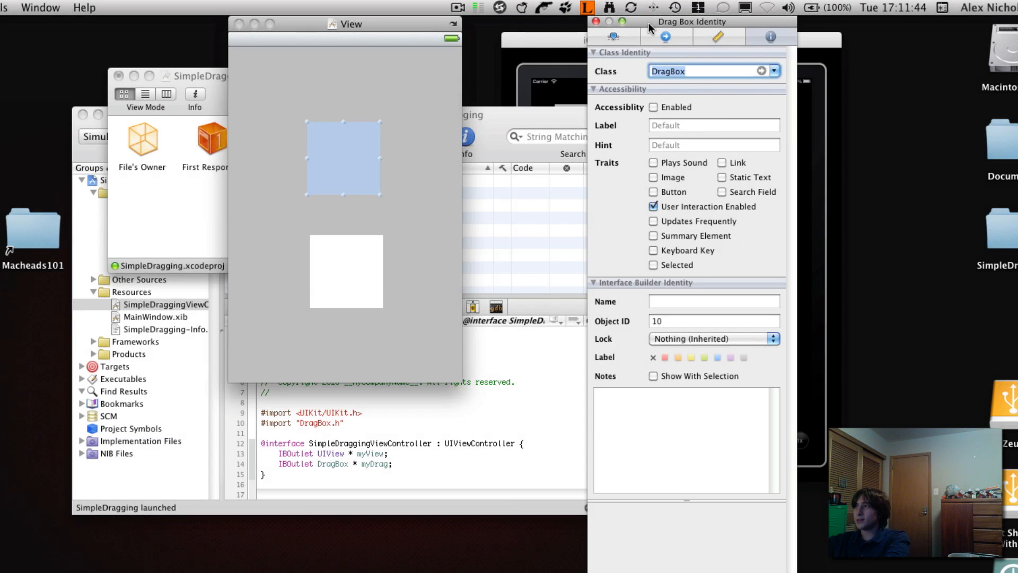
pyautogui.click(665, 36)
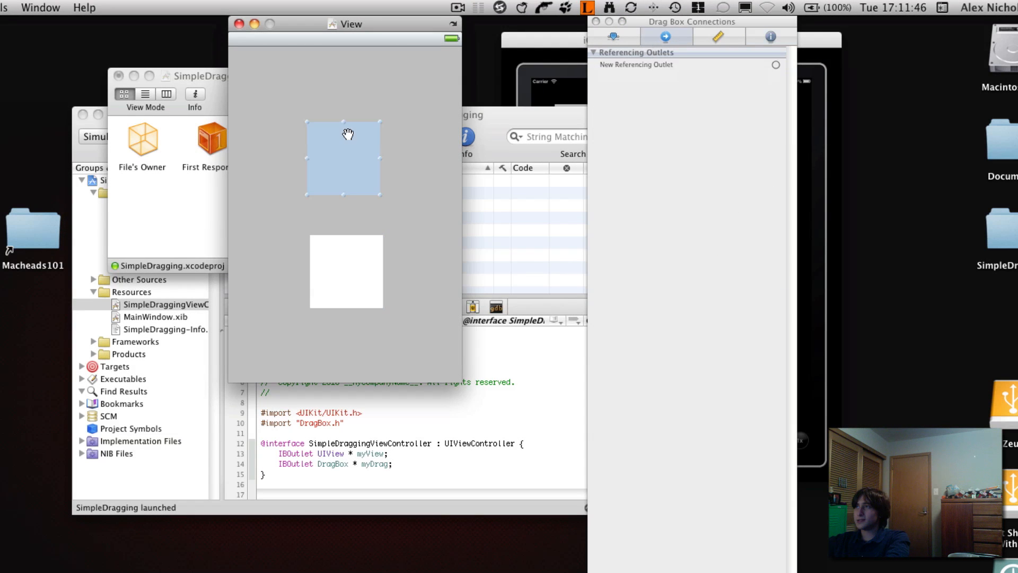
pyautogui.moveTo(141, 141)
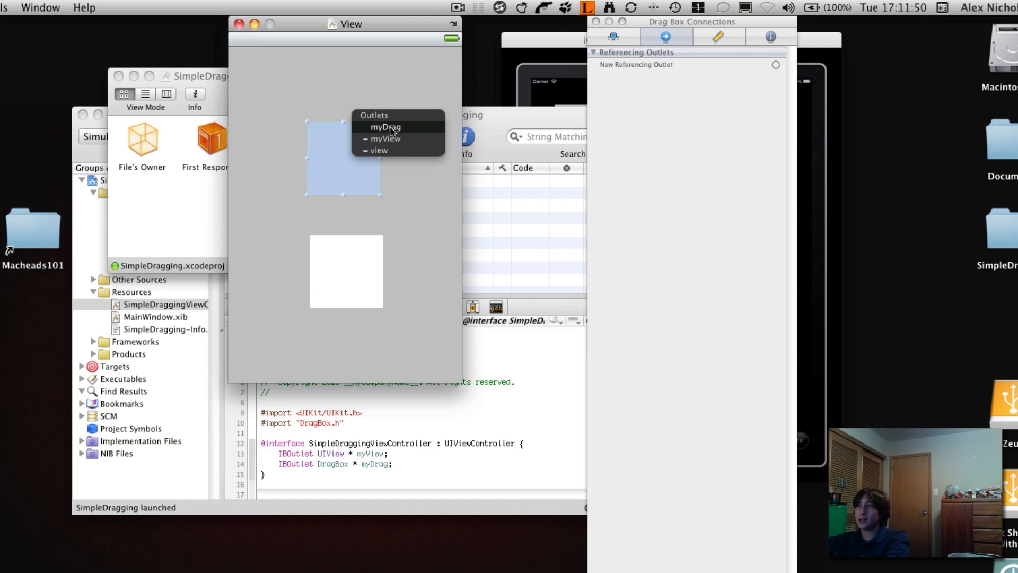
pyautogui.click(384, 126)
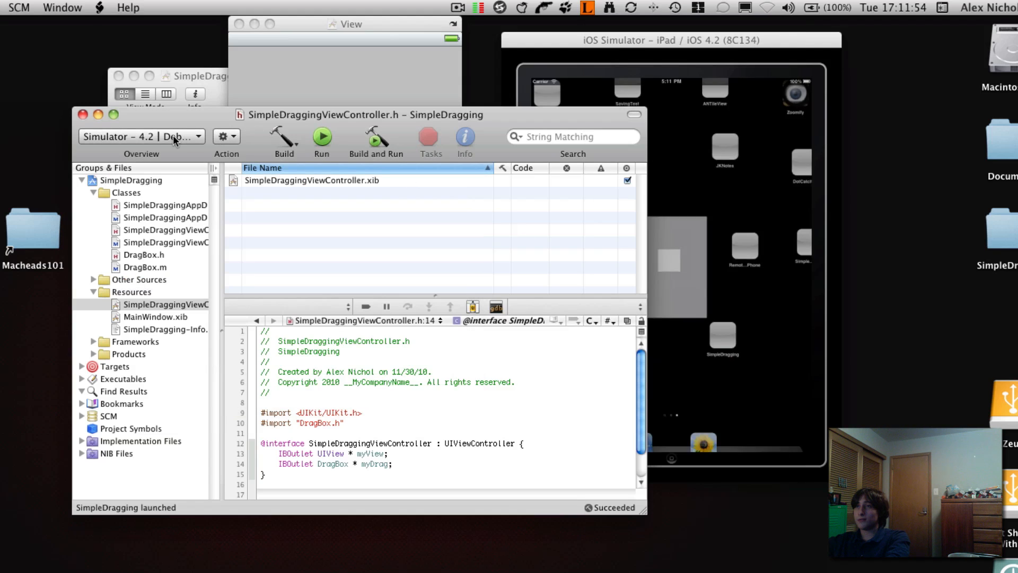
# Step: Choose SimpleDragging – iPhone Simulator 4.2 as the run destination and build and run
pyautogui.click(141, 137)
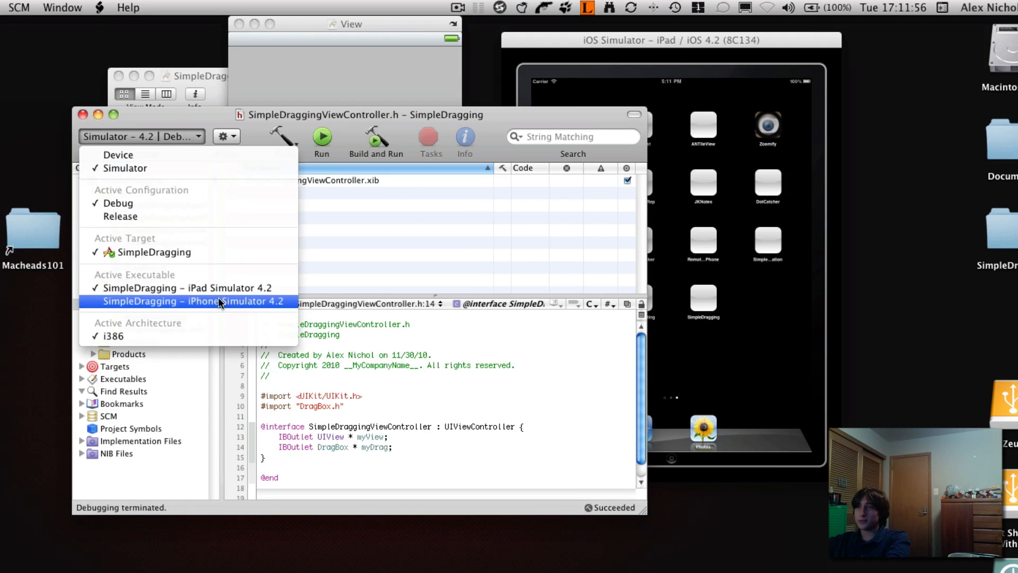
pyautogui.click(192, 300)
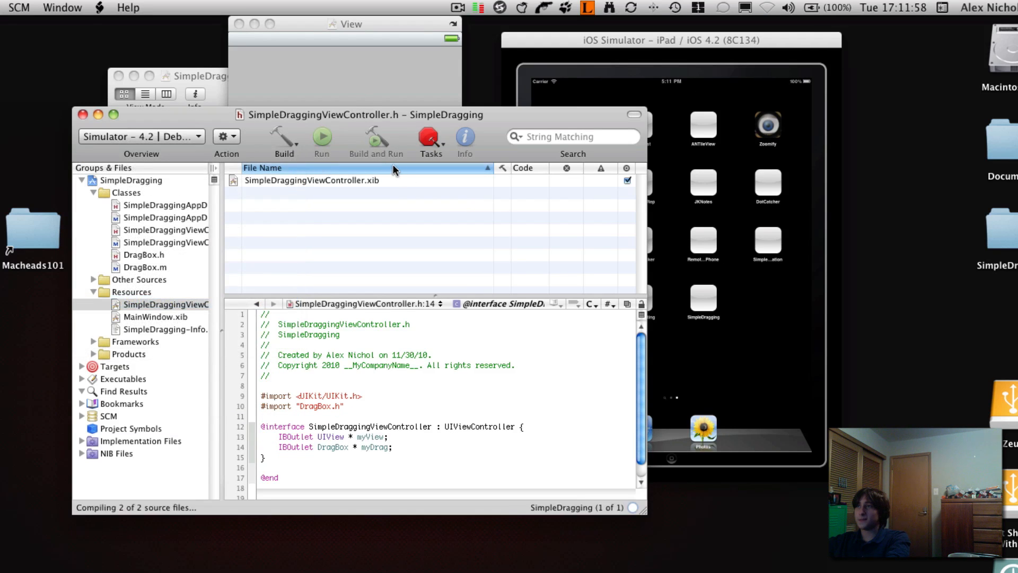
pyautogui.click(376, 142)
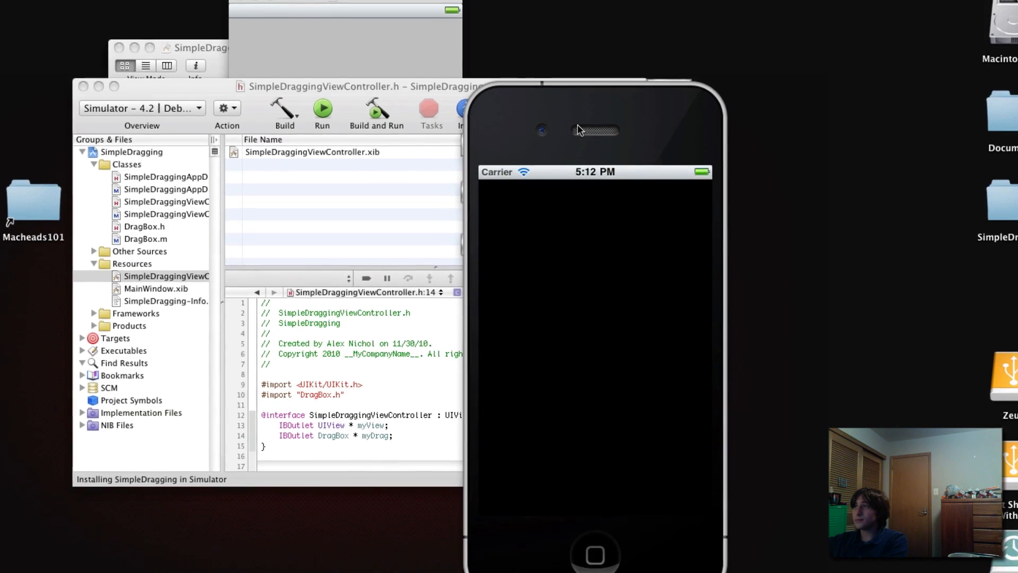
# Step: Drag both white boxes all over the iPhone screen from various grab points, then stop the app
pyautogui.click(323, 107)
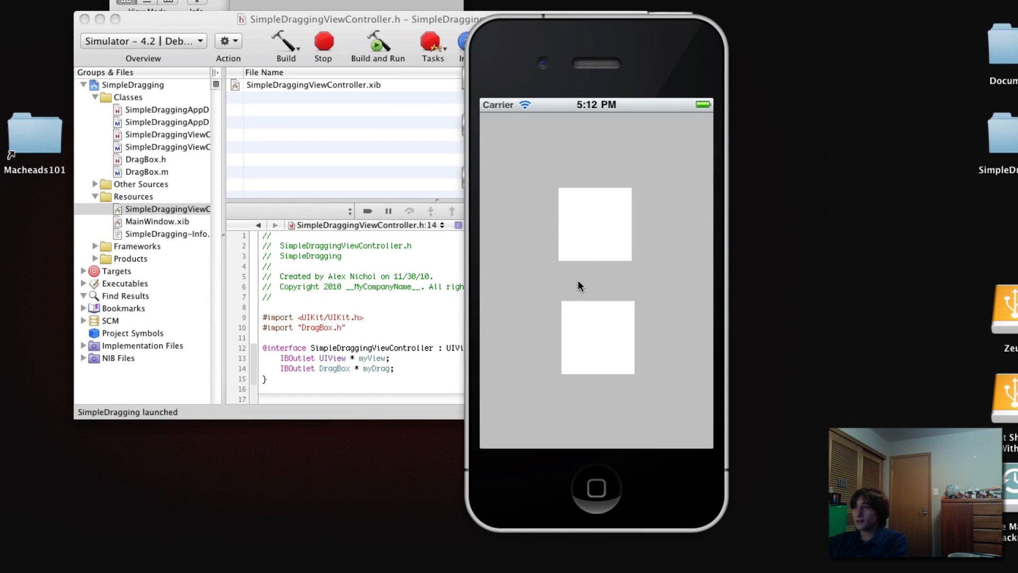
pyautogui.moveTo(597, 336); pyautogui.dragTo(532, 368)
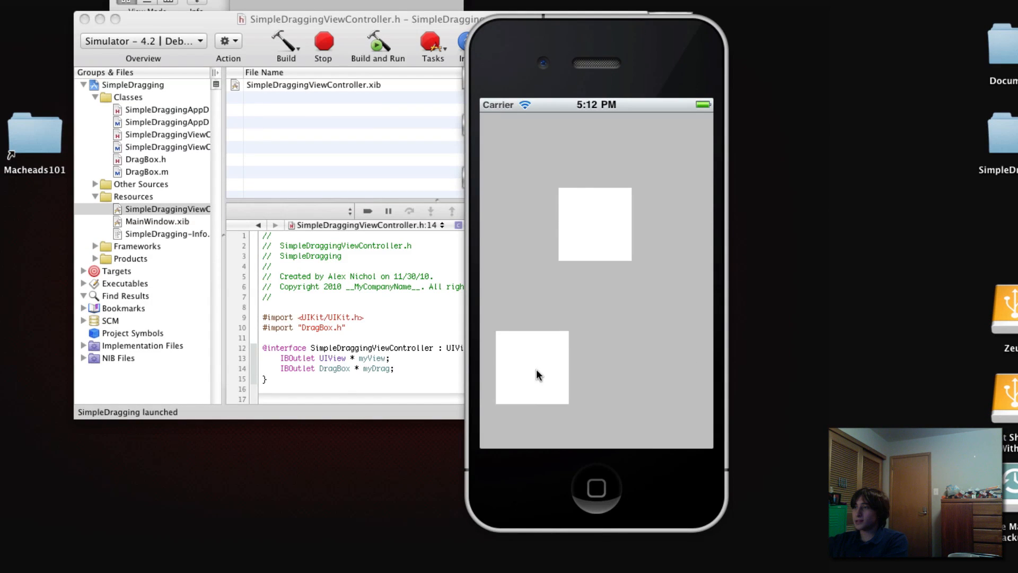
pyautogui.moveTo(531, 367); pyautogui.dragTo(607, 371)
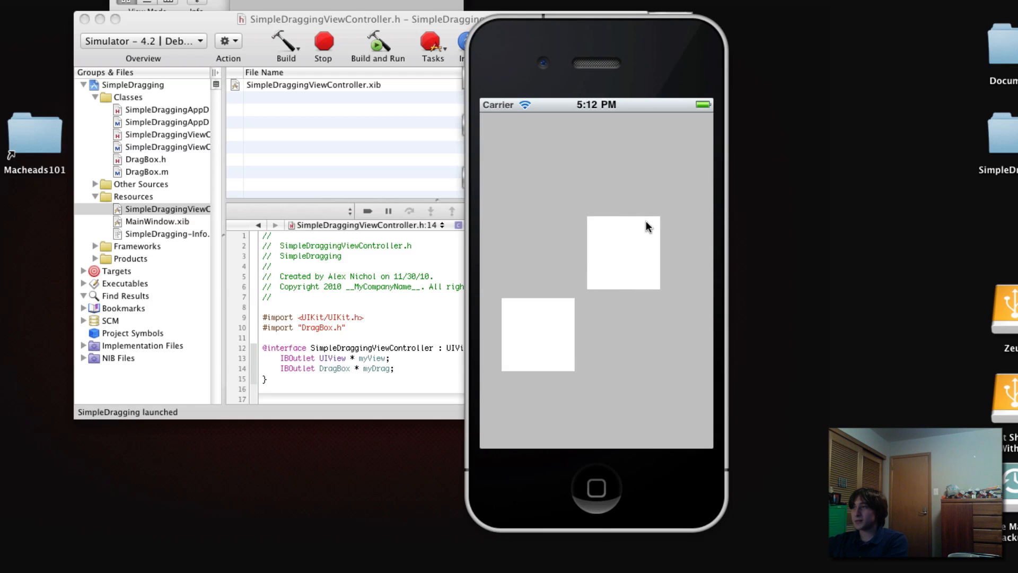
pyautogui.moveTo(647, 226); pyautogui.dragTo(605, 160)
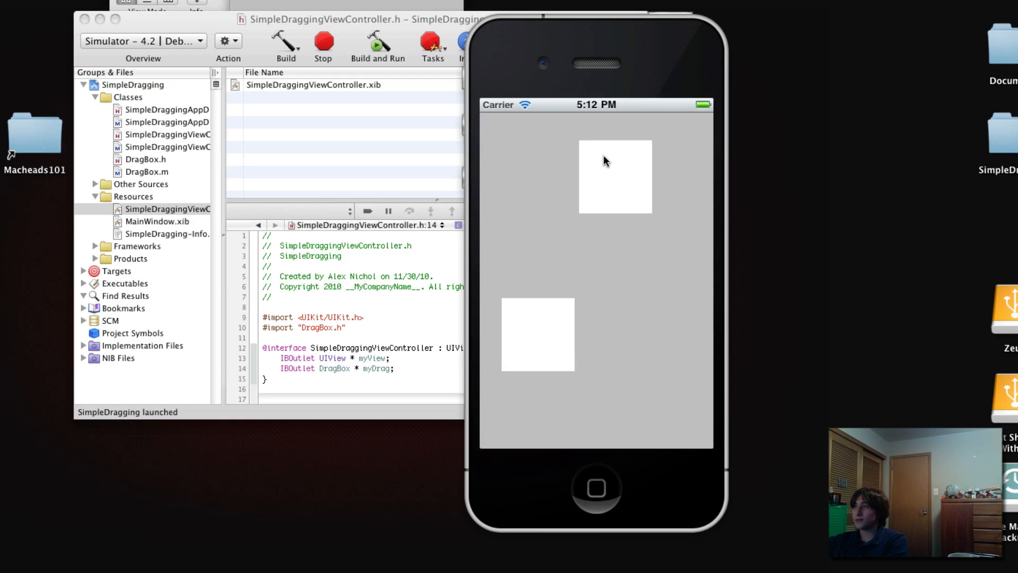
pyautogui.moveTo(614, 175); pyautogui.dragTo(659, 318)
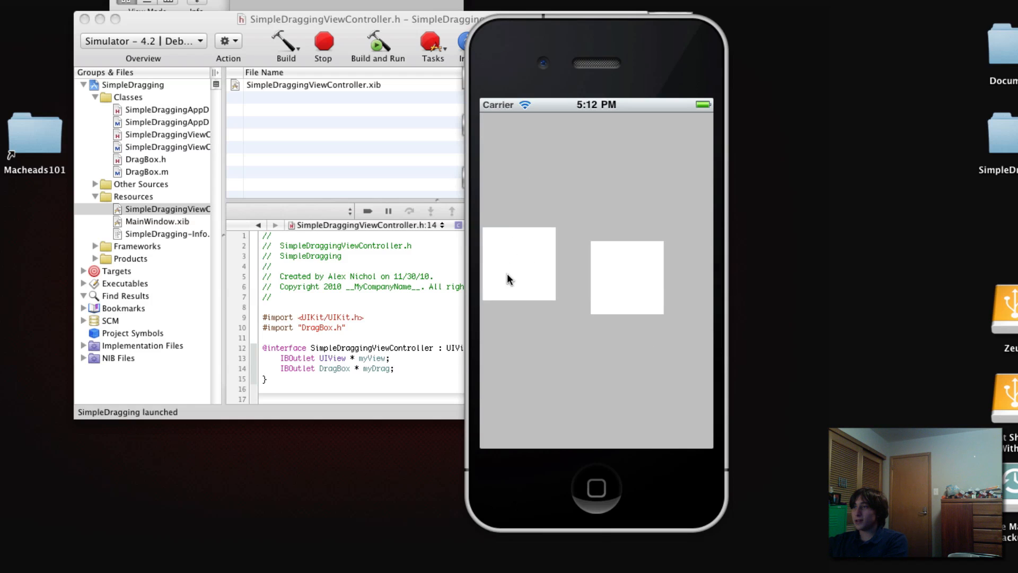
pyautogui.moveTo(519, 263); pyautogui.dragTo(589, 268)
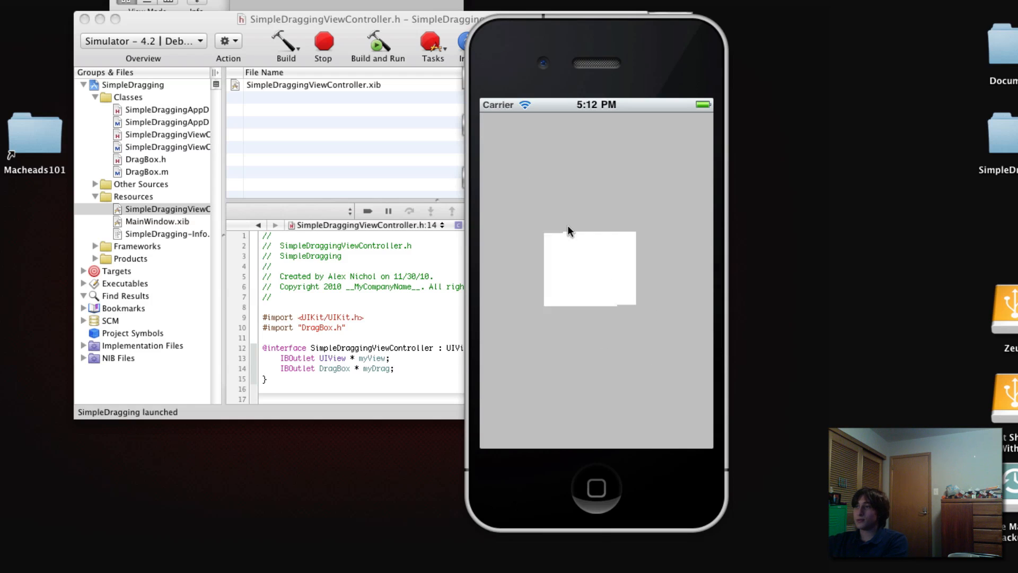
pyautogui.moveTo(587, 269); pyautogui.dragTo(572, 253)
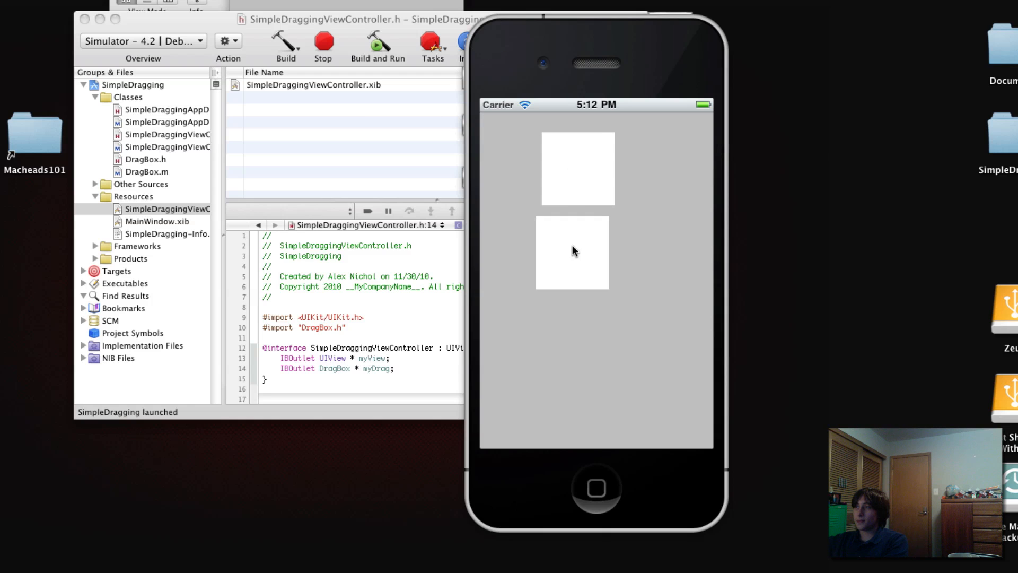
pyautogui.moveTo(572, 253); pyautogui.dragTo(577, 282)
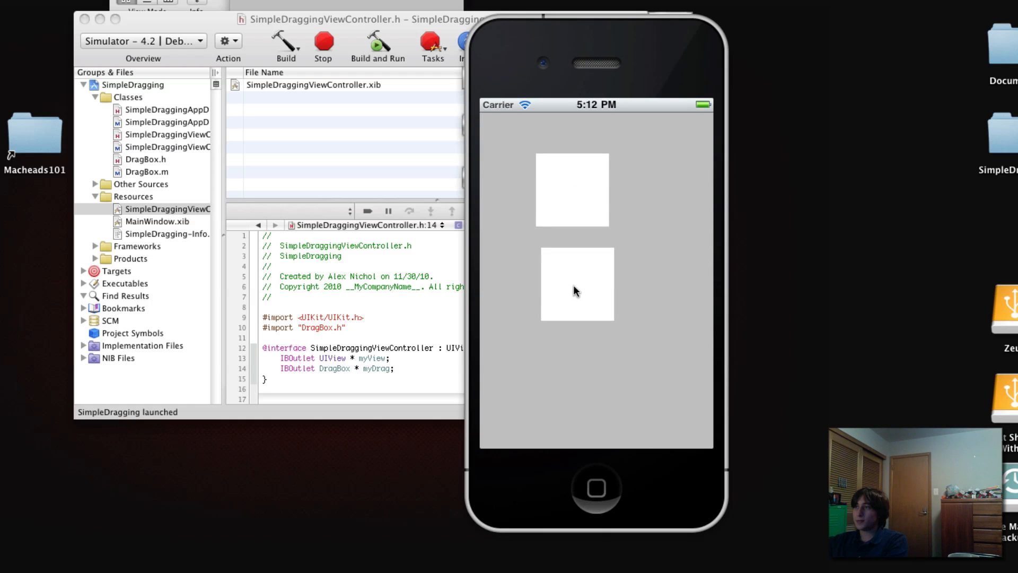
pyautogui.moveTo(577, 291); pyautogui.dragTo(647, 322)
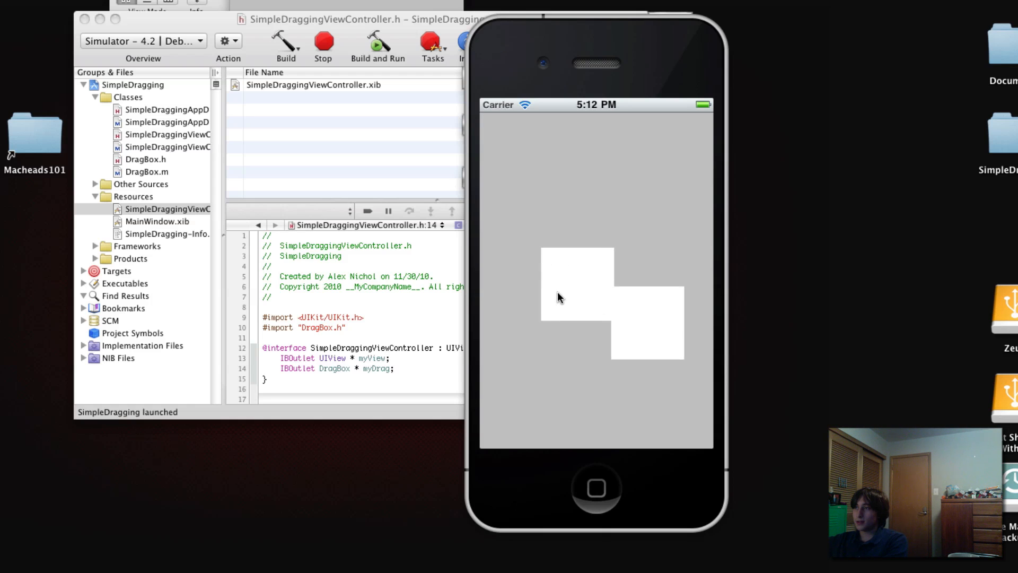
pyautogui.moveTo(560, 297); pyautogui.dragTo(591, 269)
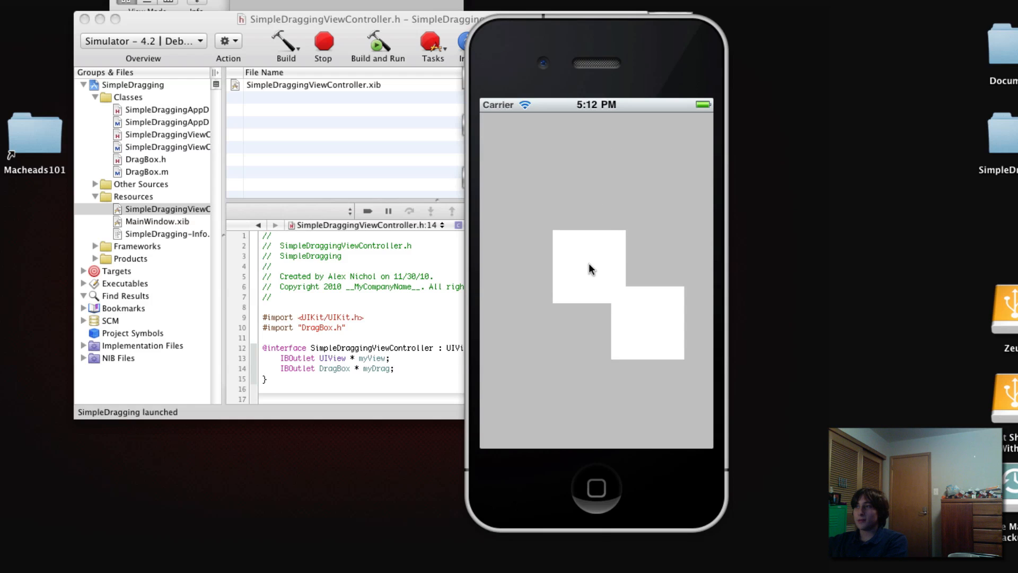
pyautogui.moveTo(588, 269); pyautogui.dragTo(654, 351)
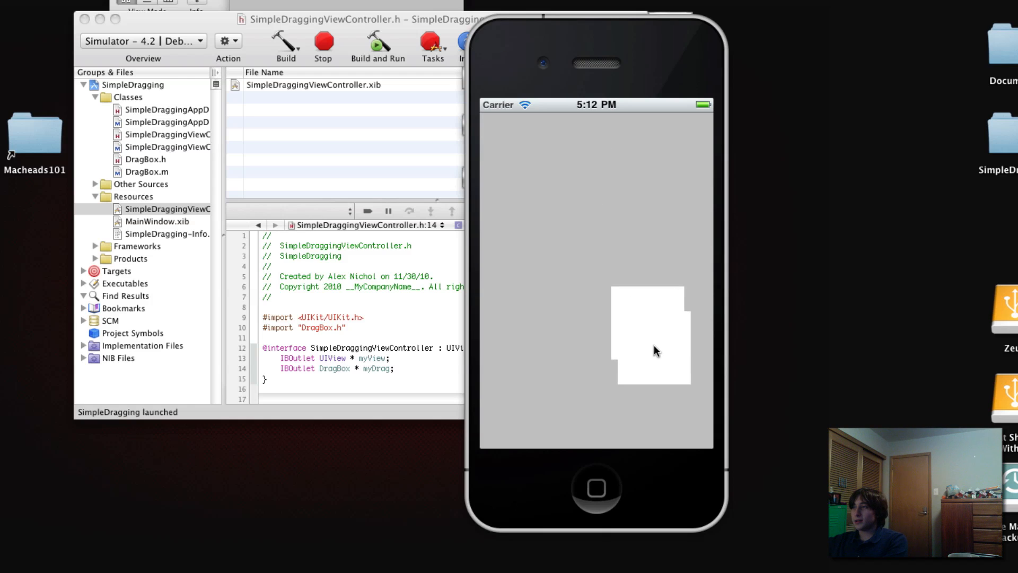
pyautogui.moveTo(653, 336); pyautogui.dragTo(542, 224)
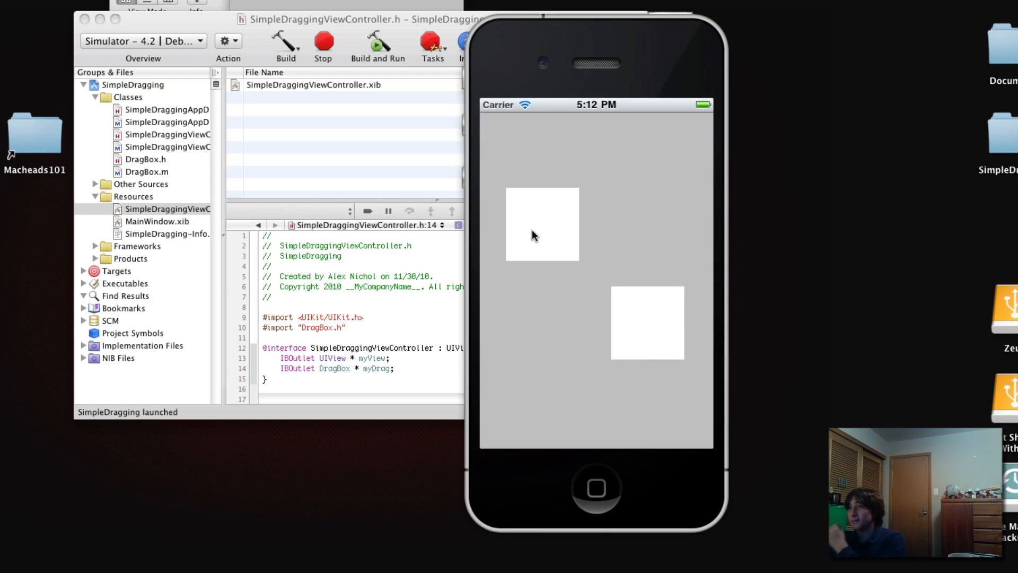
pyautogui.moveTo(647, 323); pyautogui.dragTo(576, 391)
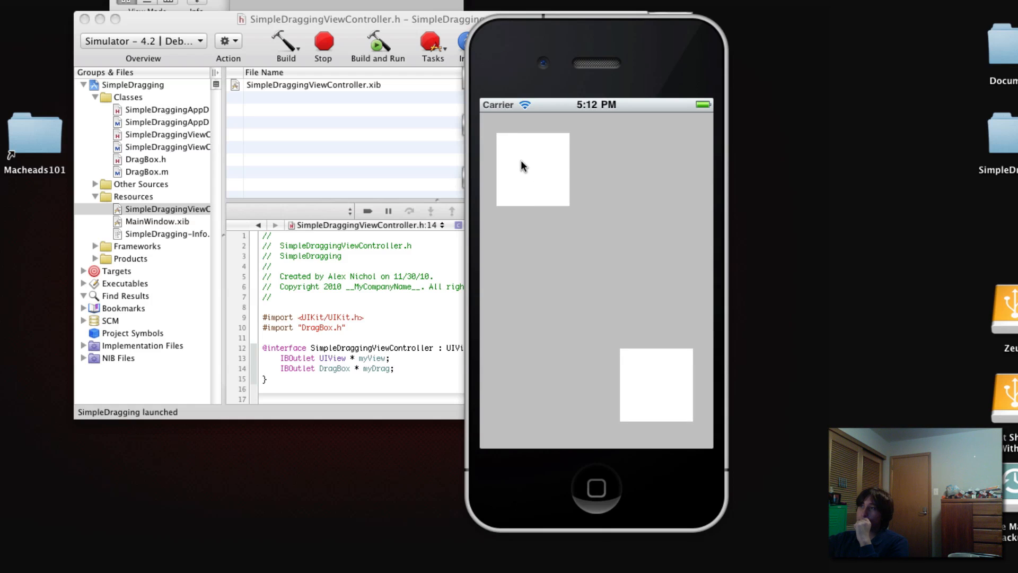
pyautogui.moveTo(532, 168); pyautogui.dragTo(536, 171)
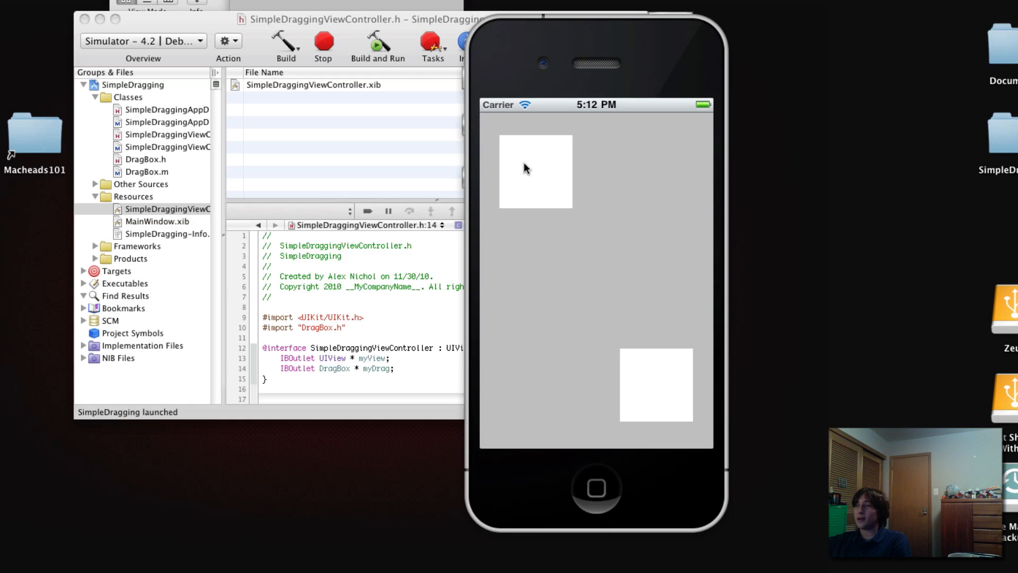
pyautogui.click(323, 42)
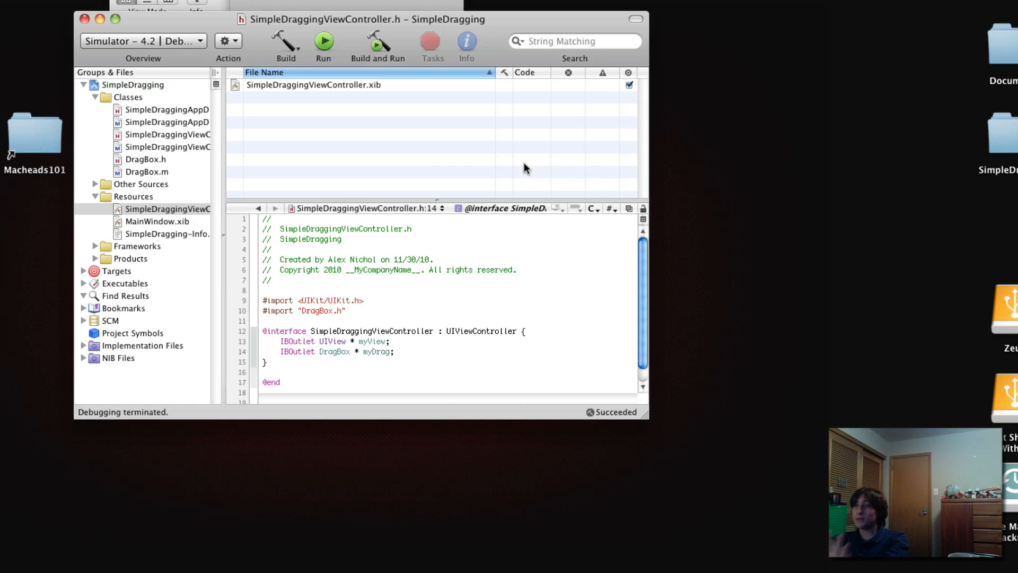